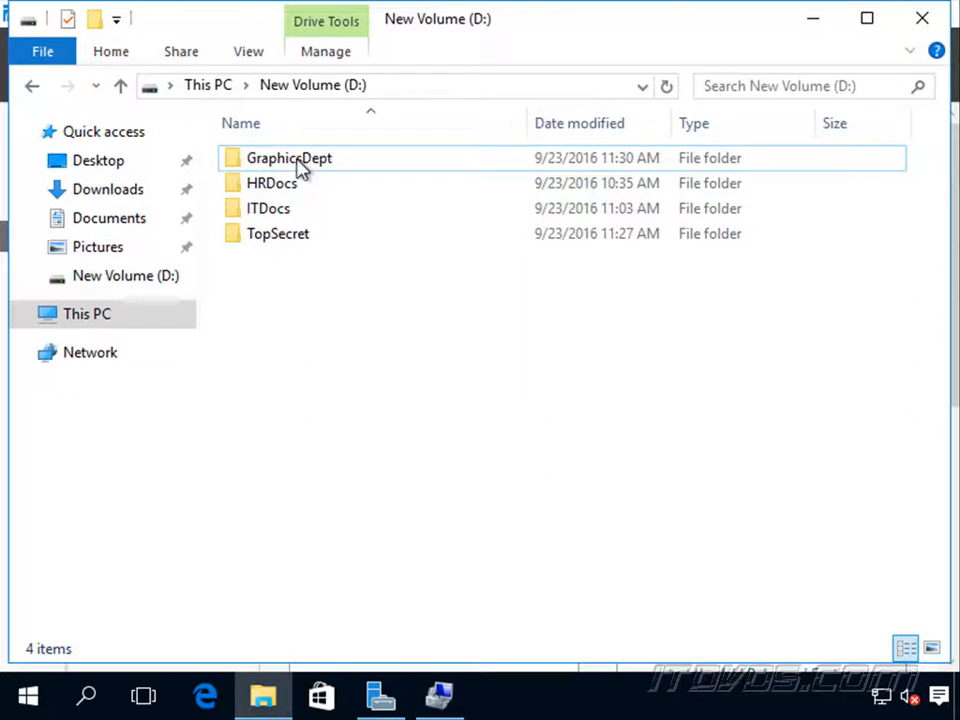
Browse into GraphicsDept on drive D and open its Special Docs folder
double_click(288, 158)
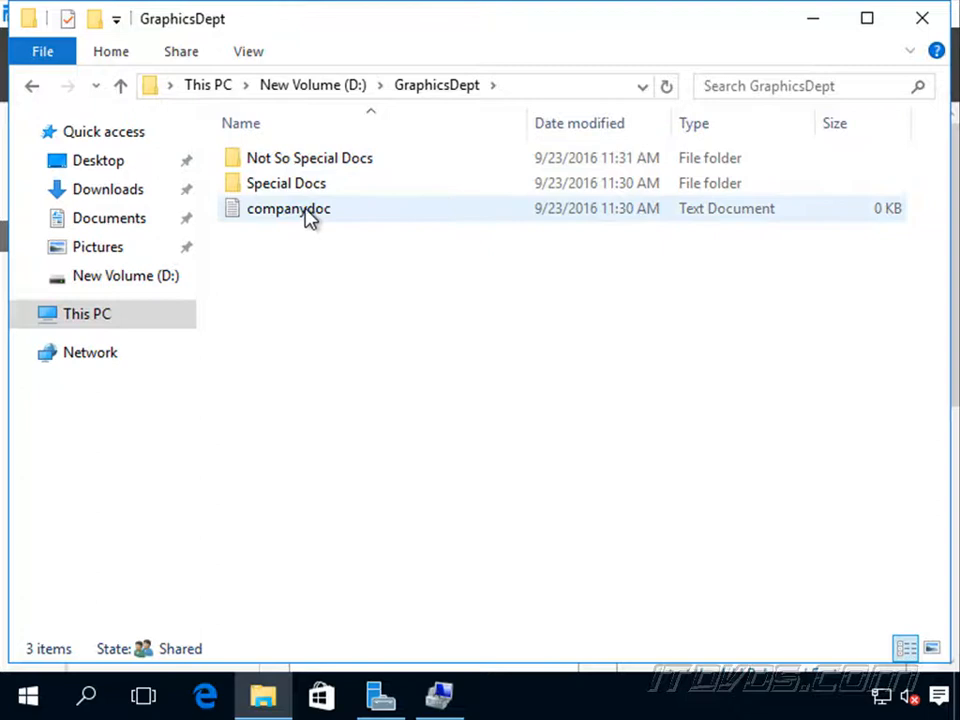
mouse_move(308, 208)
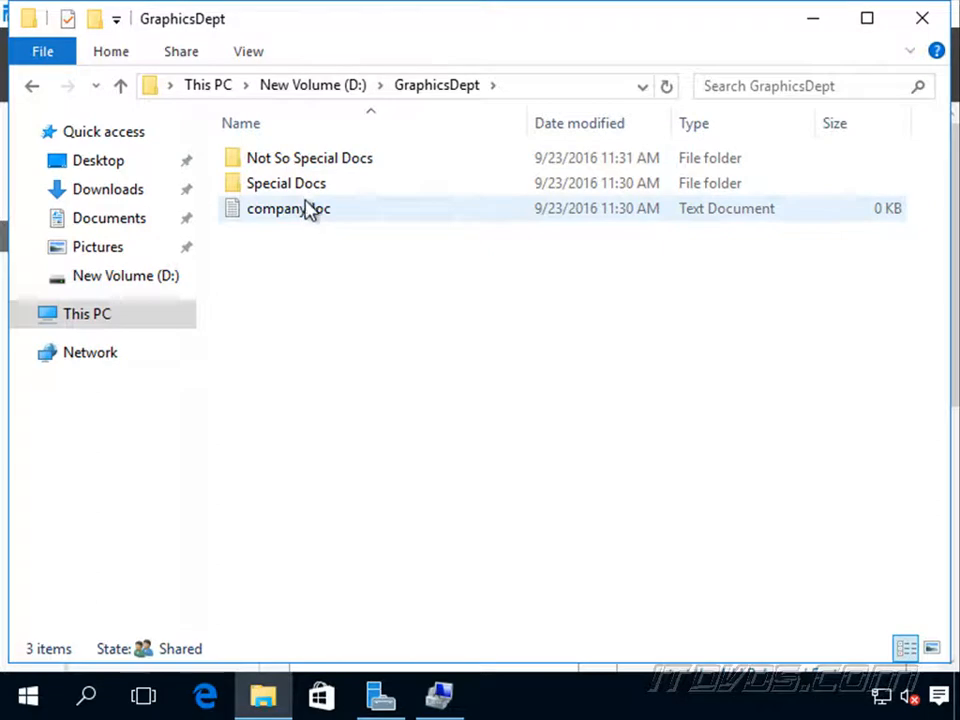
double_click(285, 183)
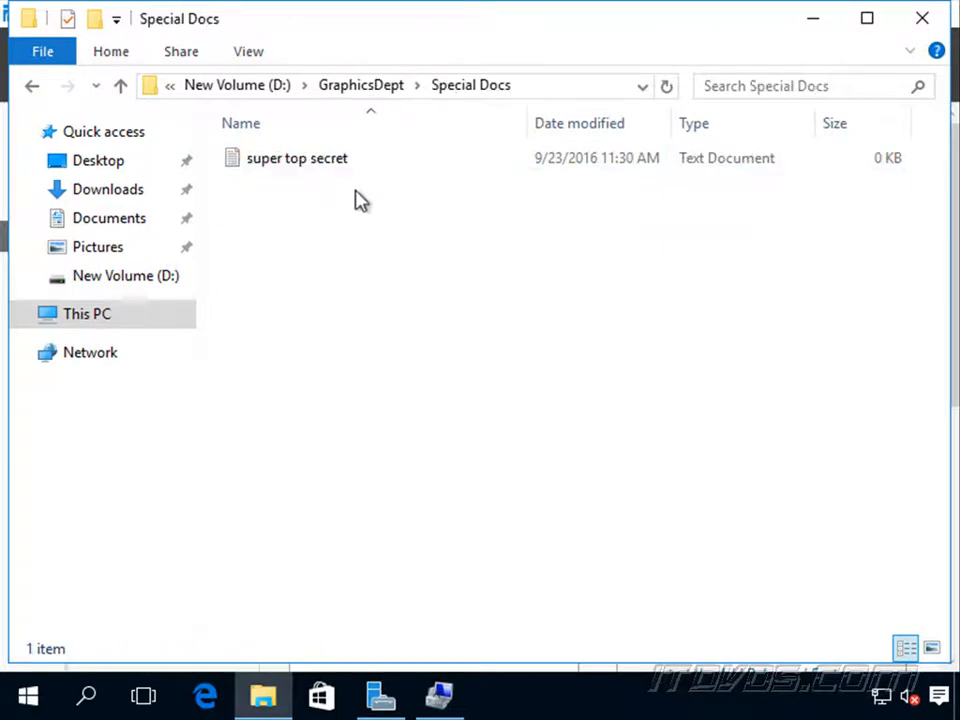
mouse_move(361, 85)
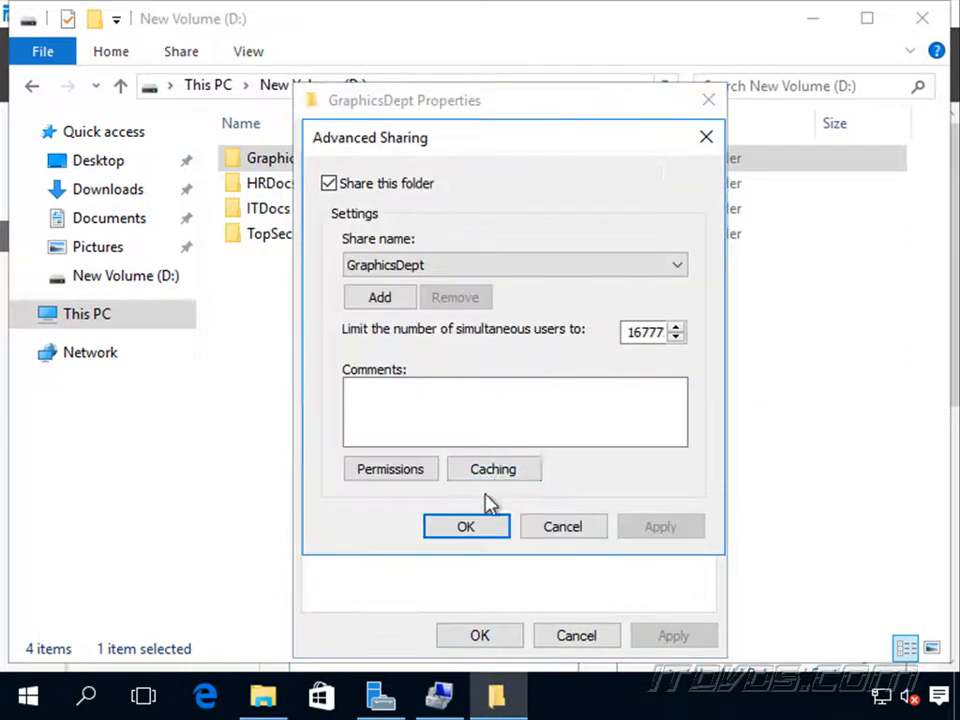
Review GraphicsDept's advanced sharing and Users security permissions, then close its Properties
left_click(390, 469)
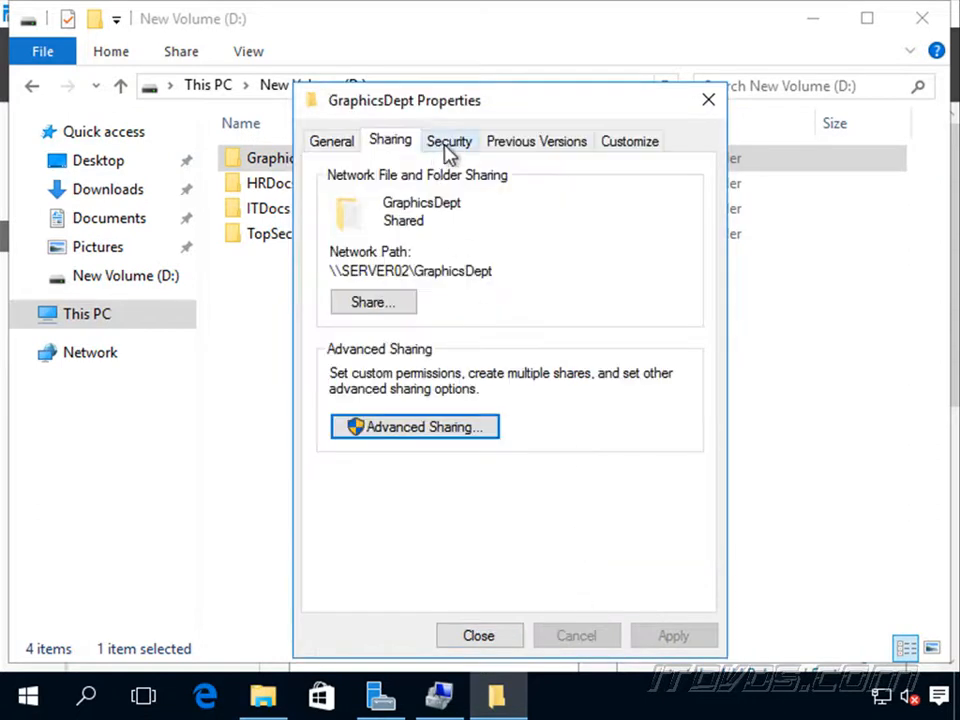
left_click(449, 141)
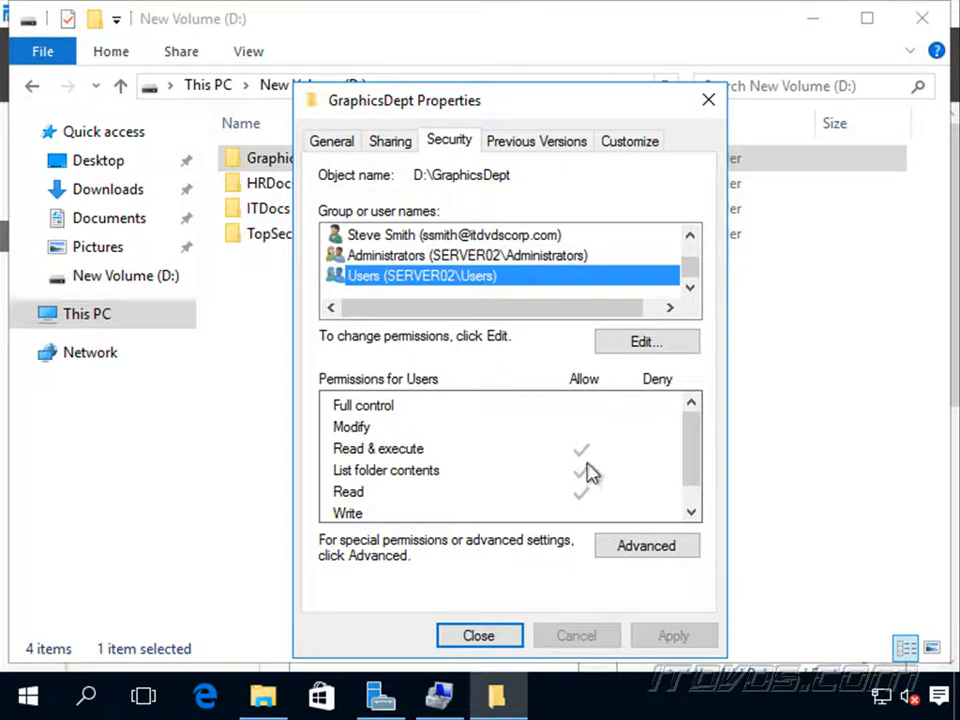
mouse_move(550, 512)
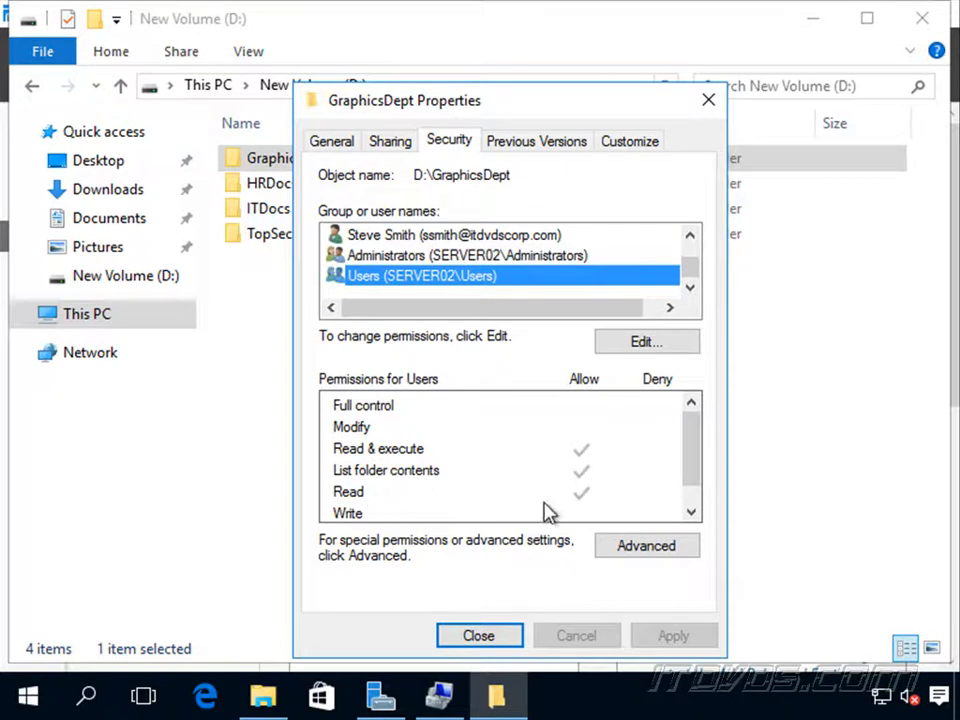
mouse_move(557, 497)
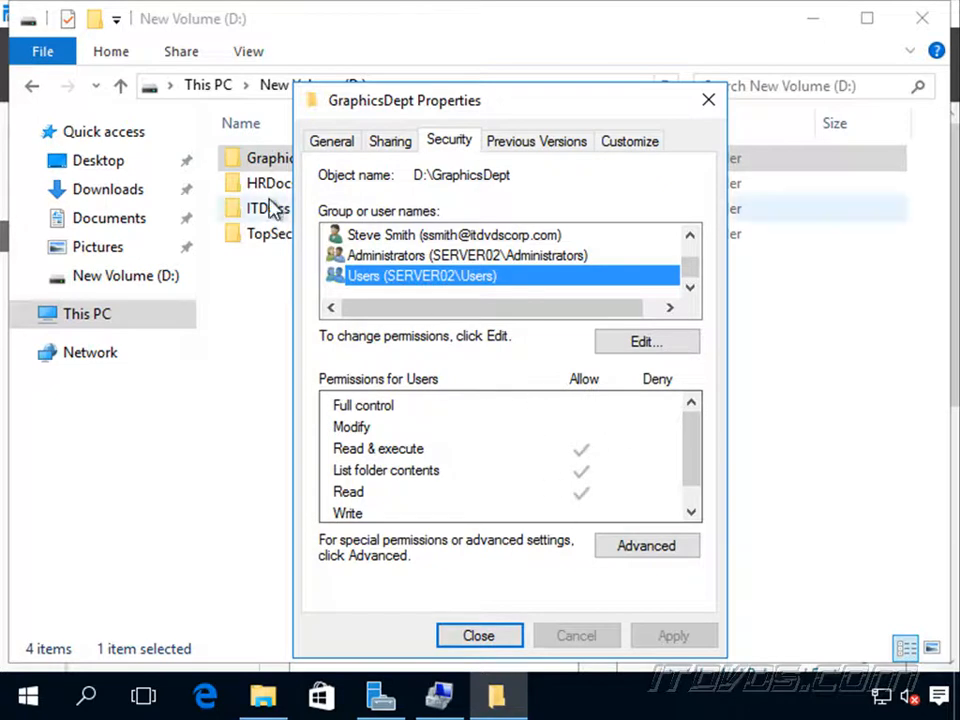
left_click(478, 635)
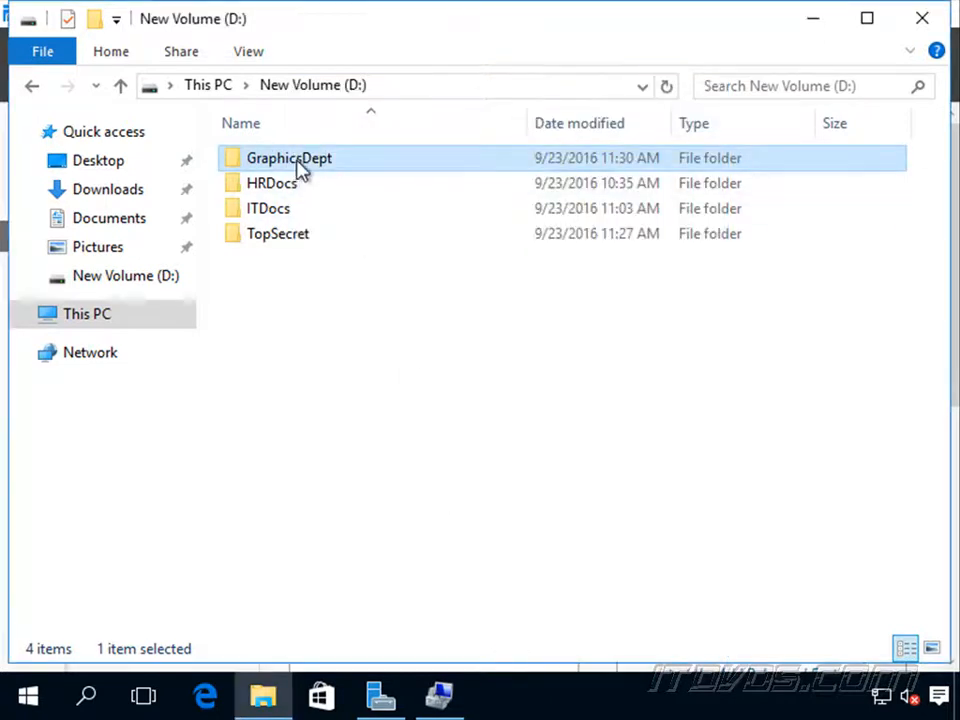
double_click(288, 158)
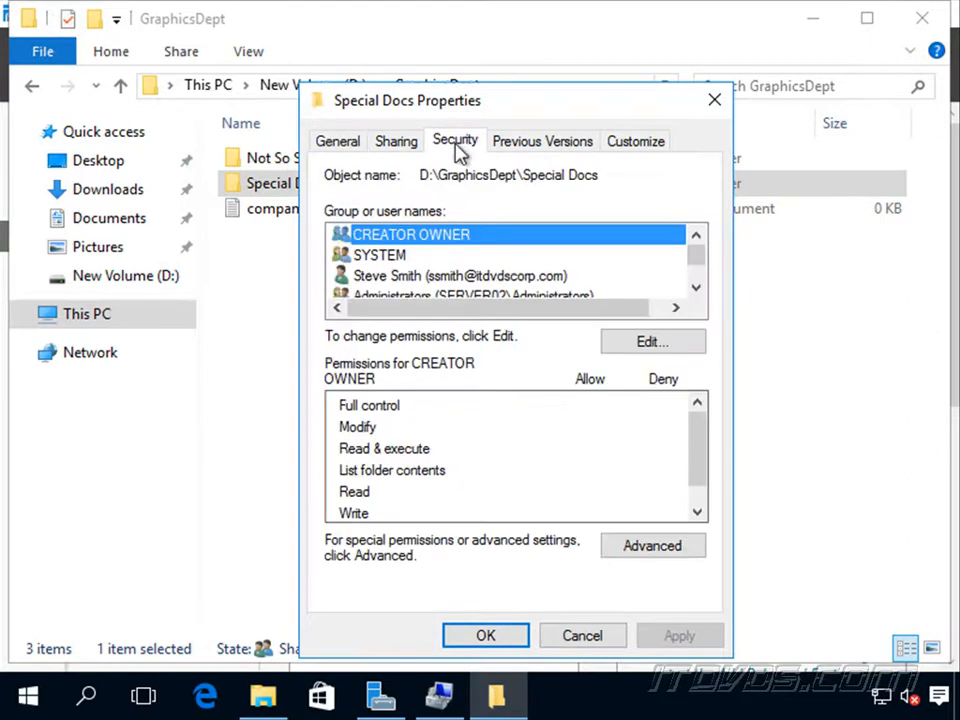
left_click(697, 295)
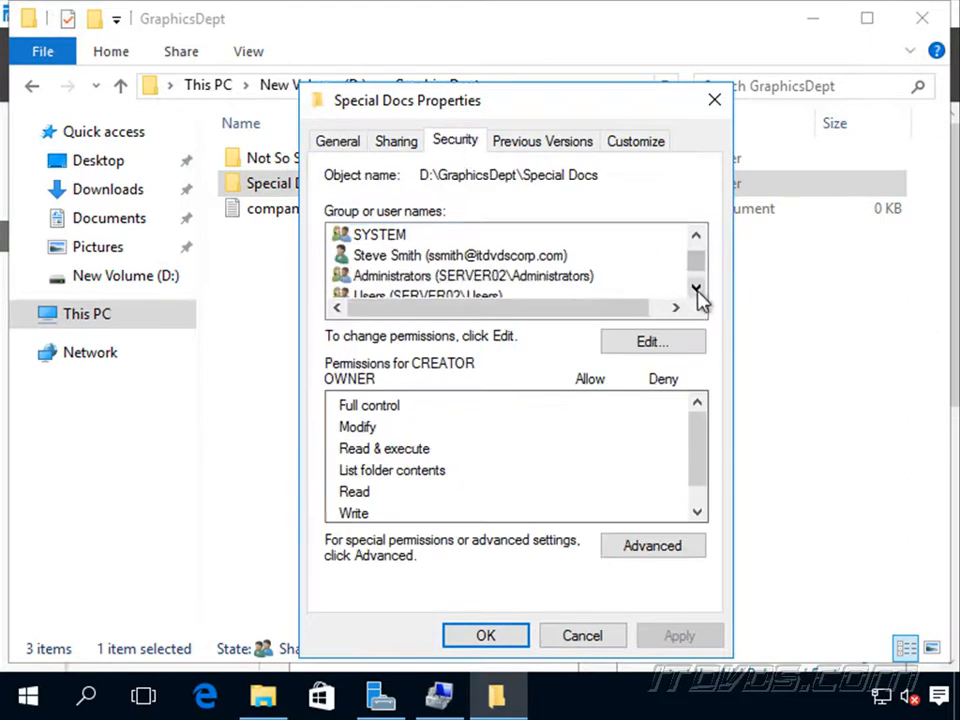
left_click(697, 295)
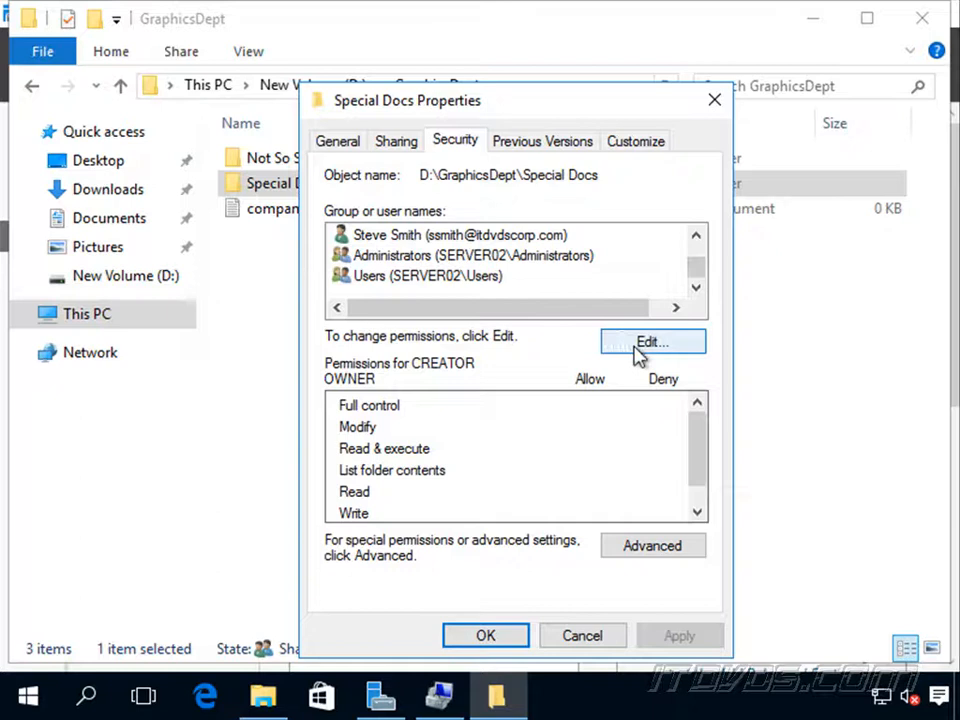
left_click(652, 545)
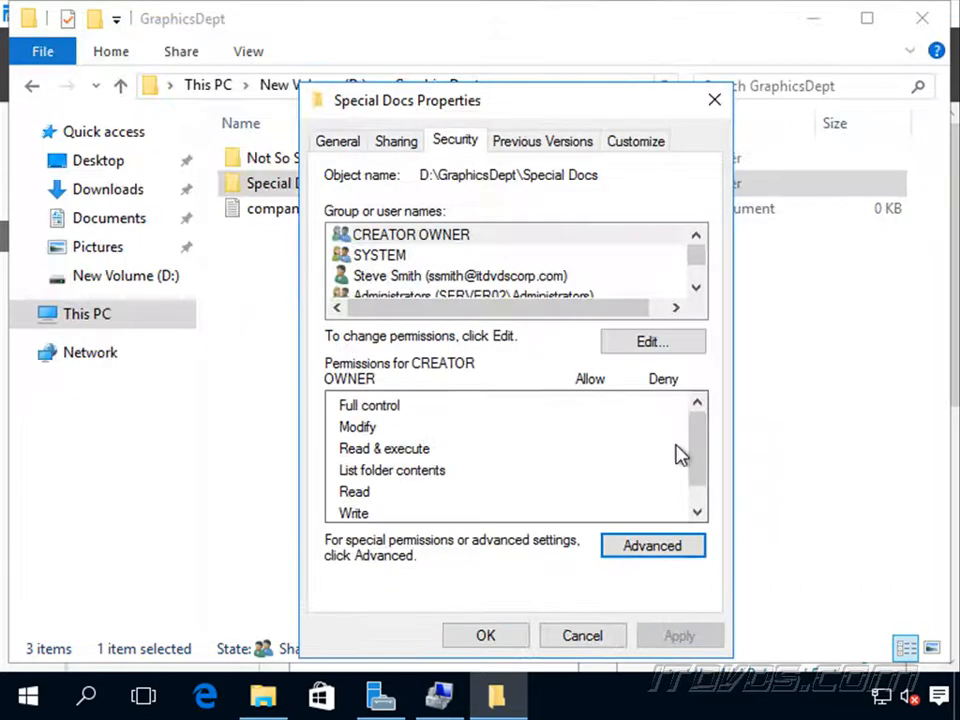
Remove the Users group from the Special Docs permissions and confirm
left_click(652, 341)
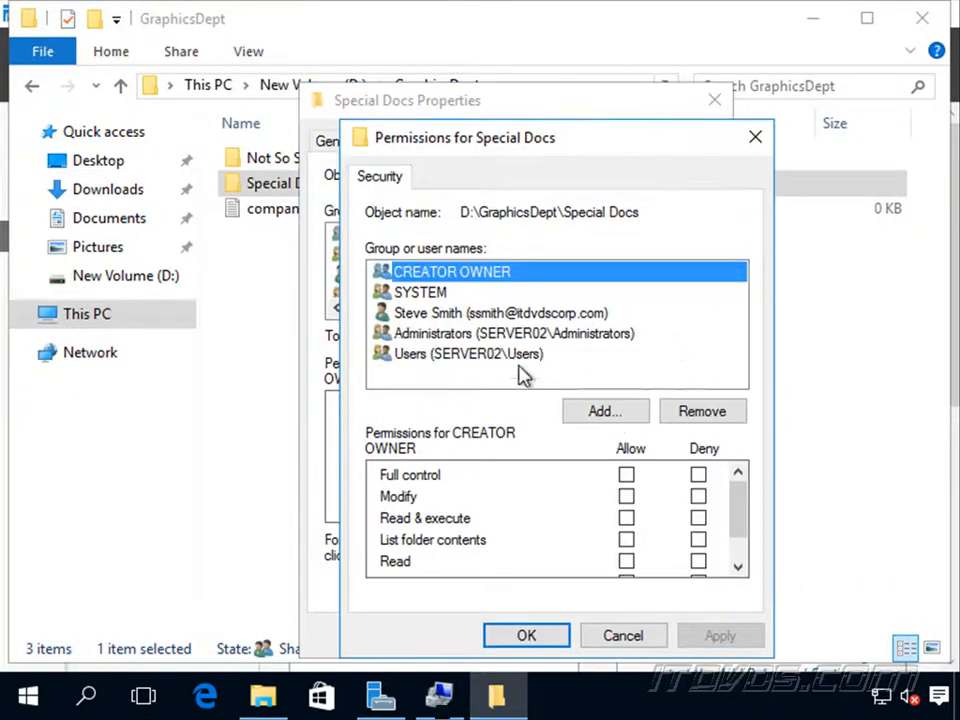
left_click(467, 353)
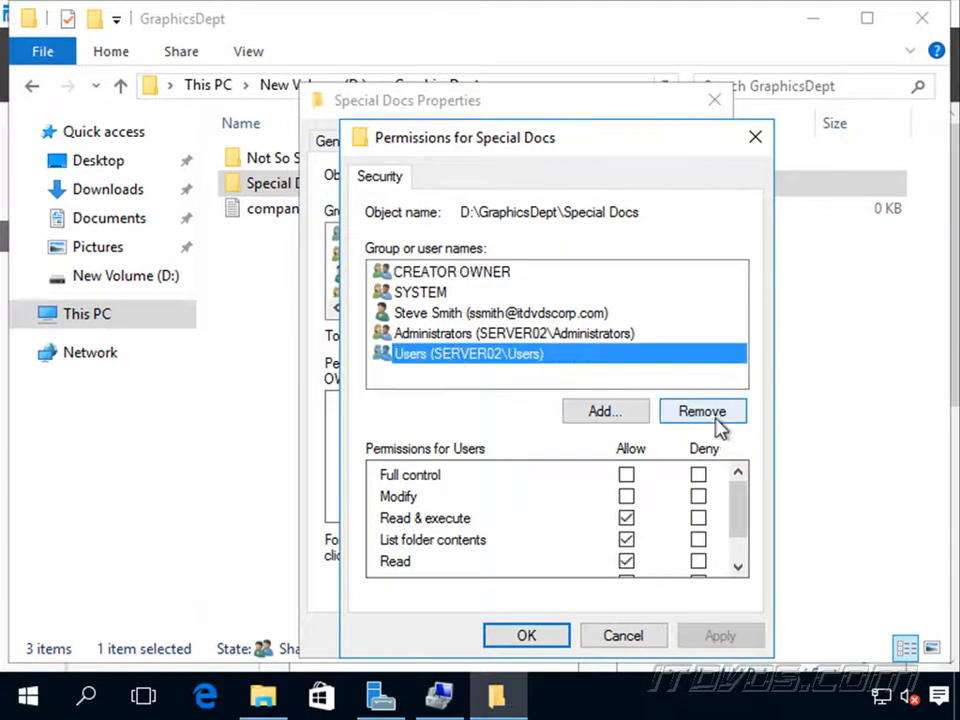
left_click(702, 411)
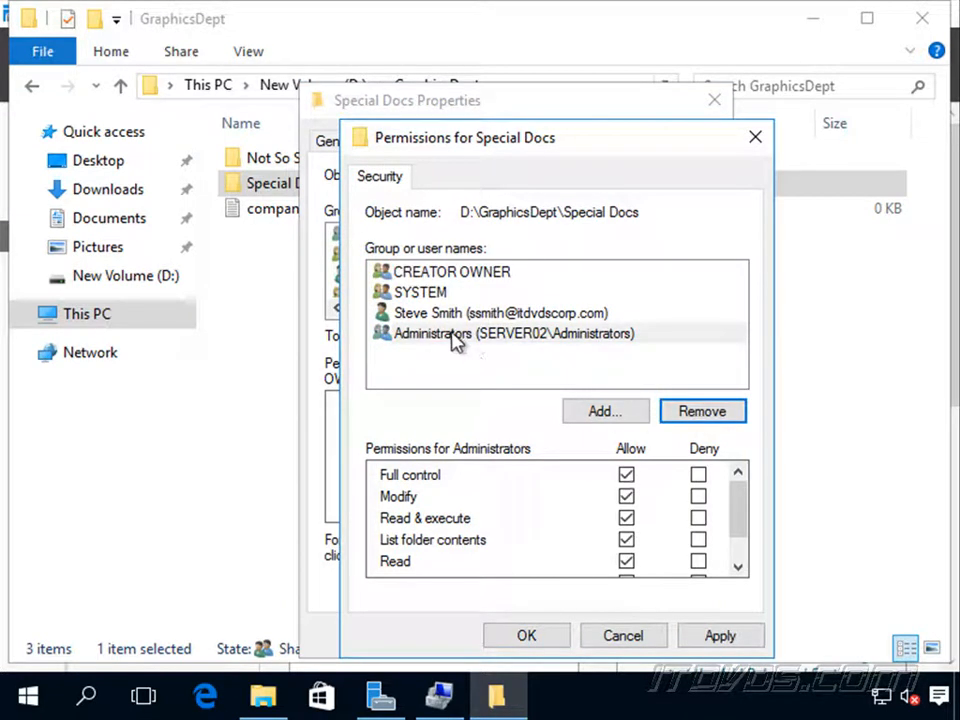
mouse_move(432, 300)
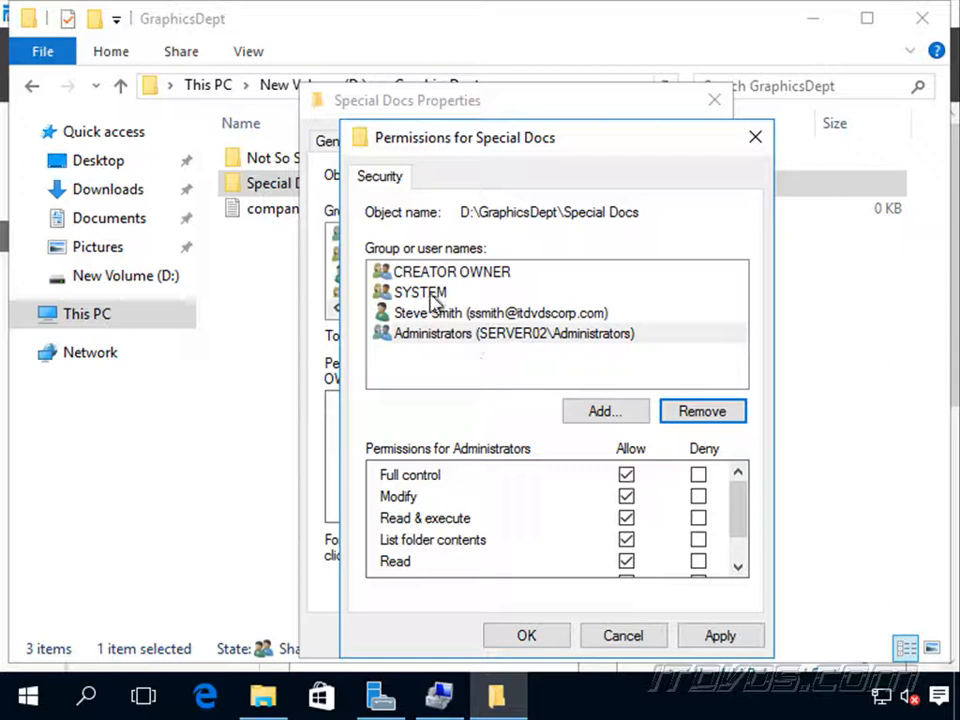
mouse_move(515, 365)
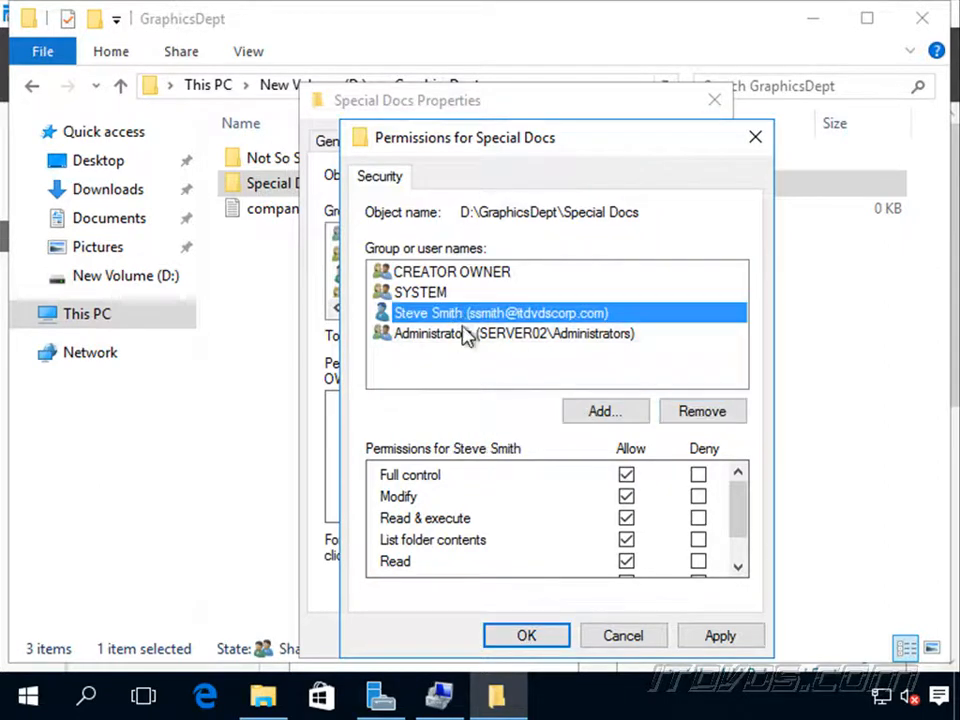
mouse_move(527, 636)
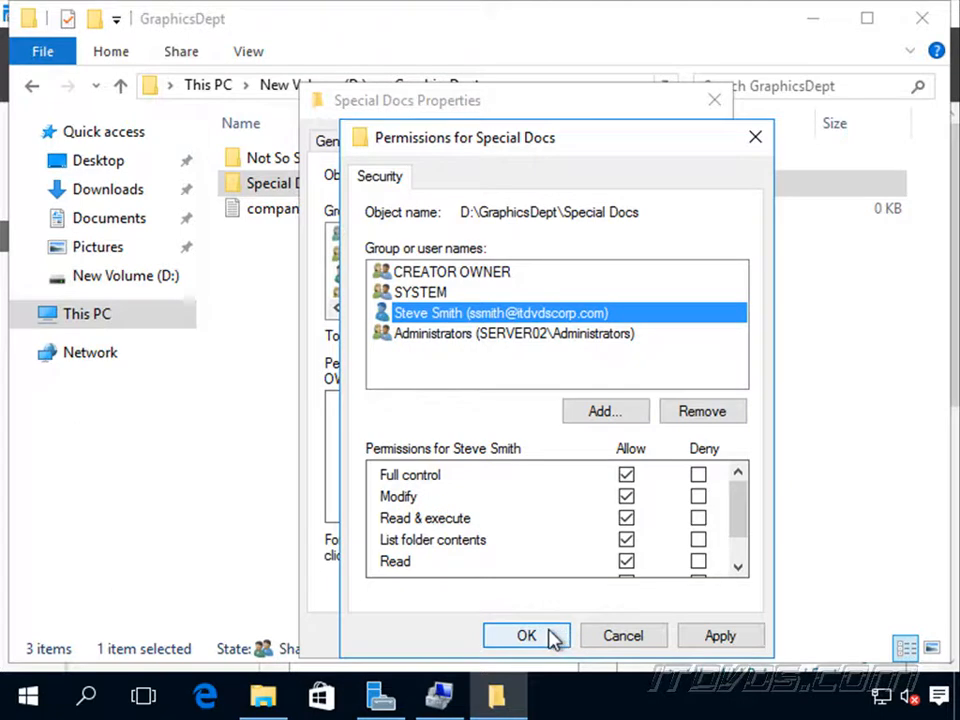
left_click(527, 635)
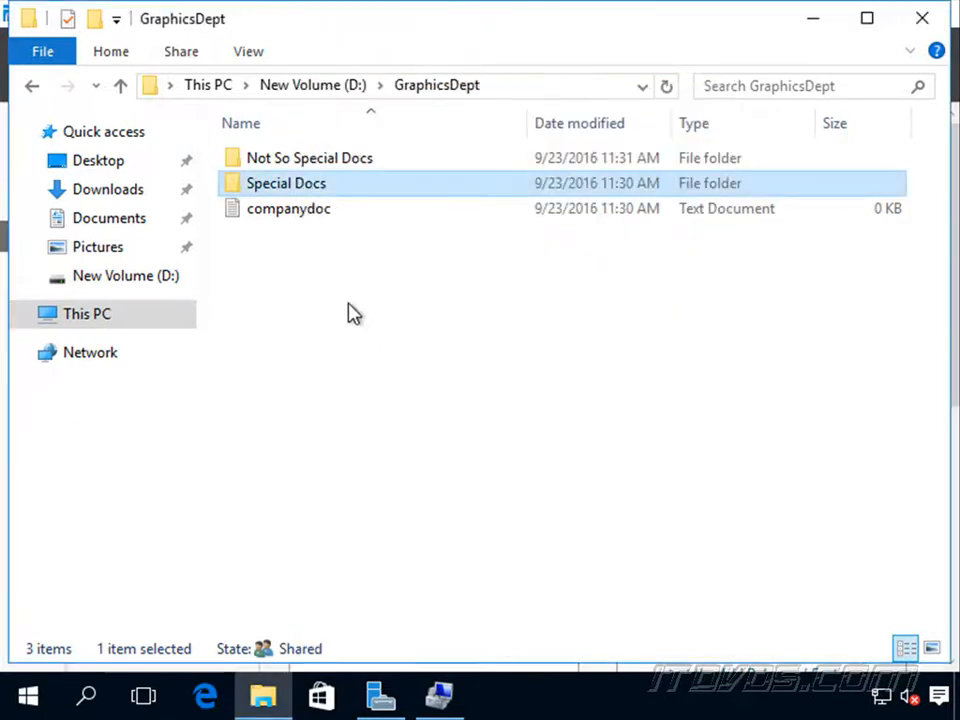
mouse_move(363, 301)
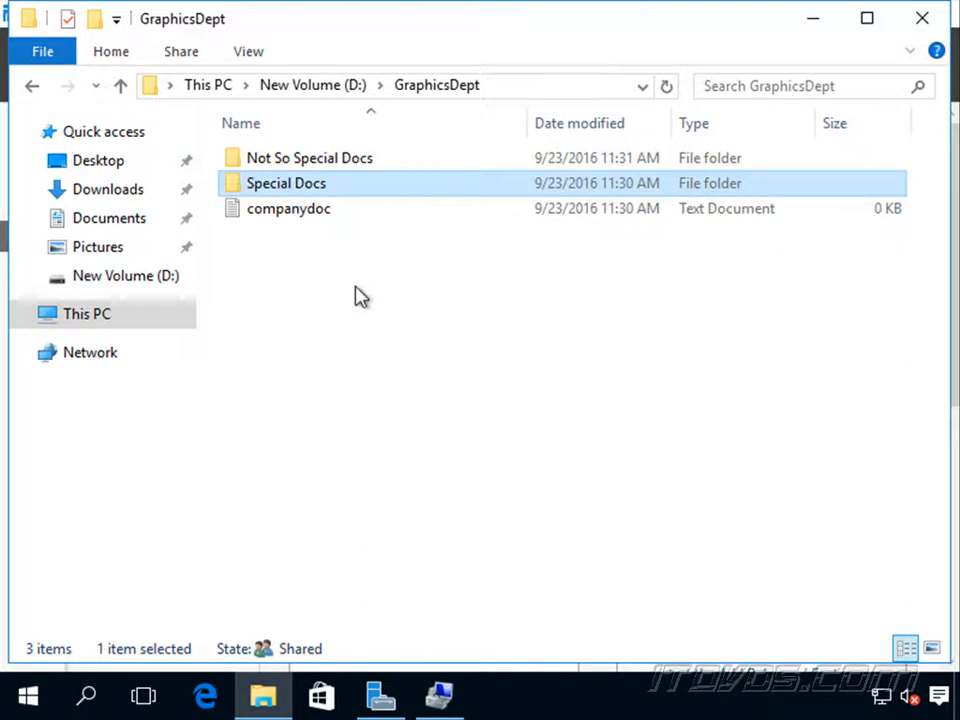
Switch to Server03 and launch File Explorer showing This PC
left_click(380, 695)
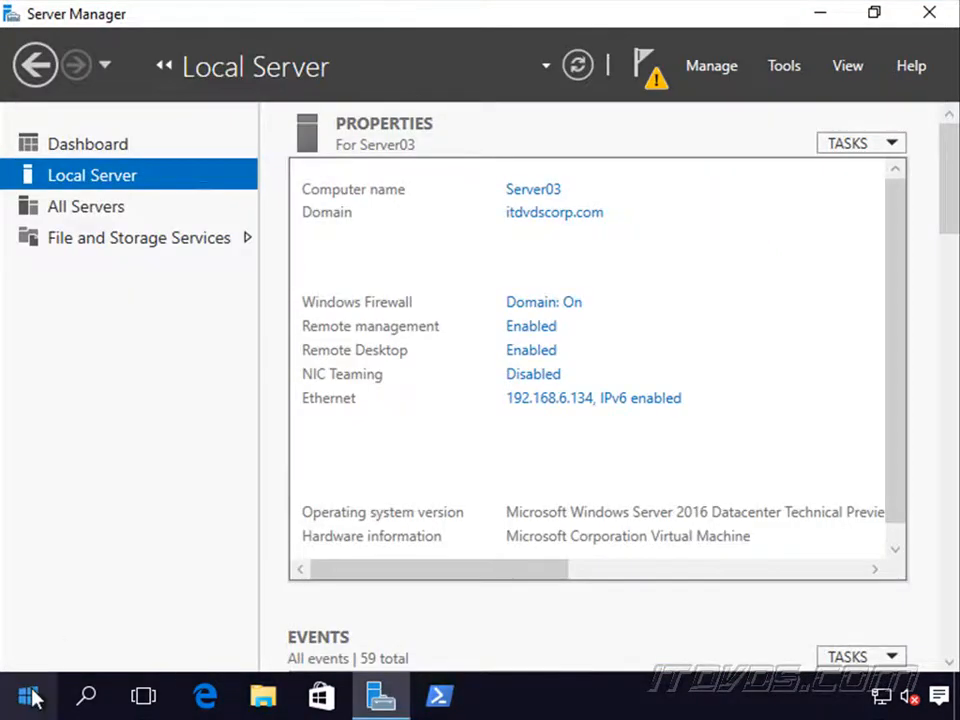
left_click(28, 695)
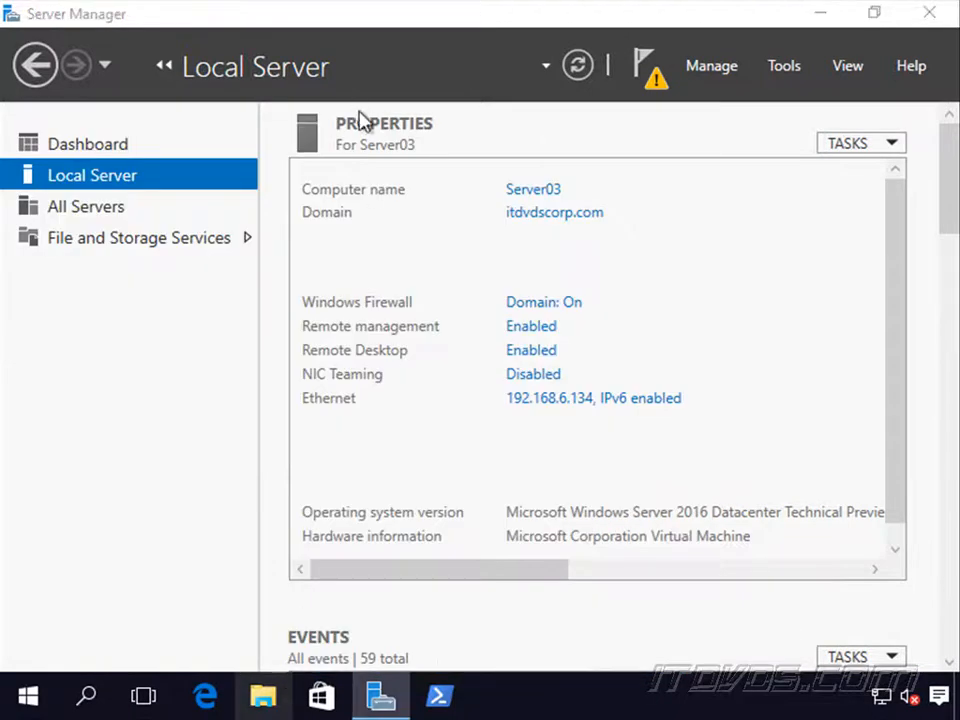
left_click(263, 695)
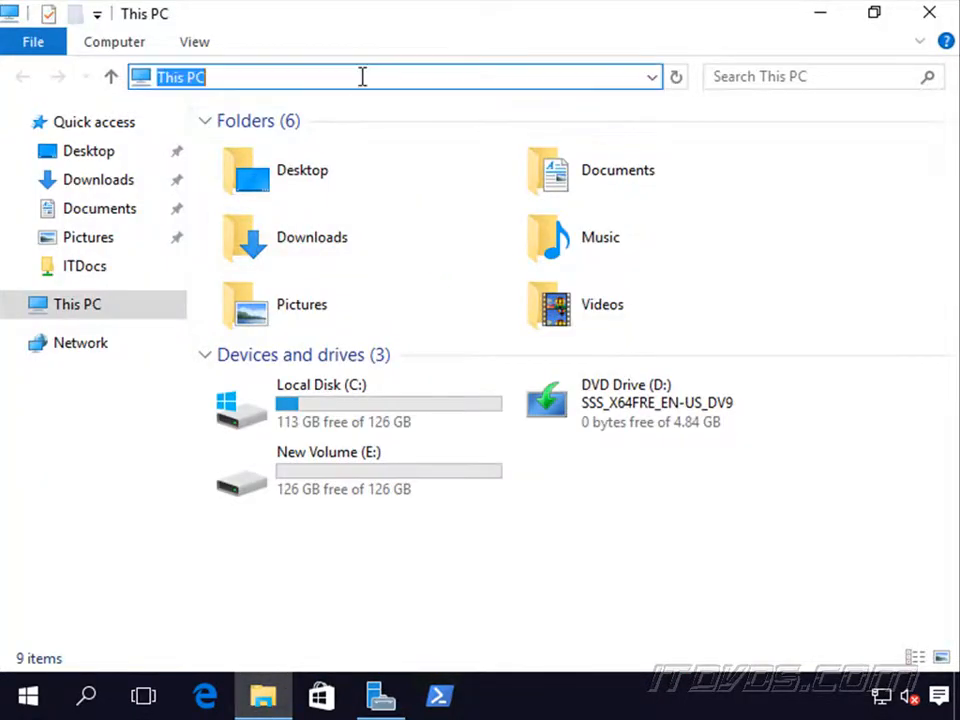
Browse to \\server02\GraphicsDept and confirm Special Docs returns an access denied error
type("\\\\server02\\GraphicsDept")
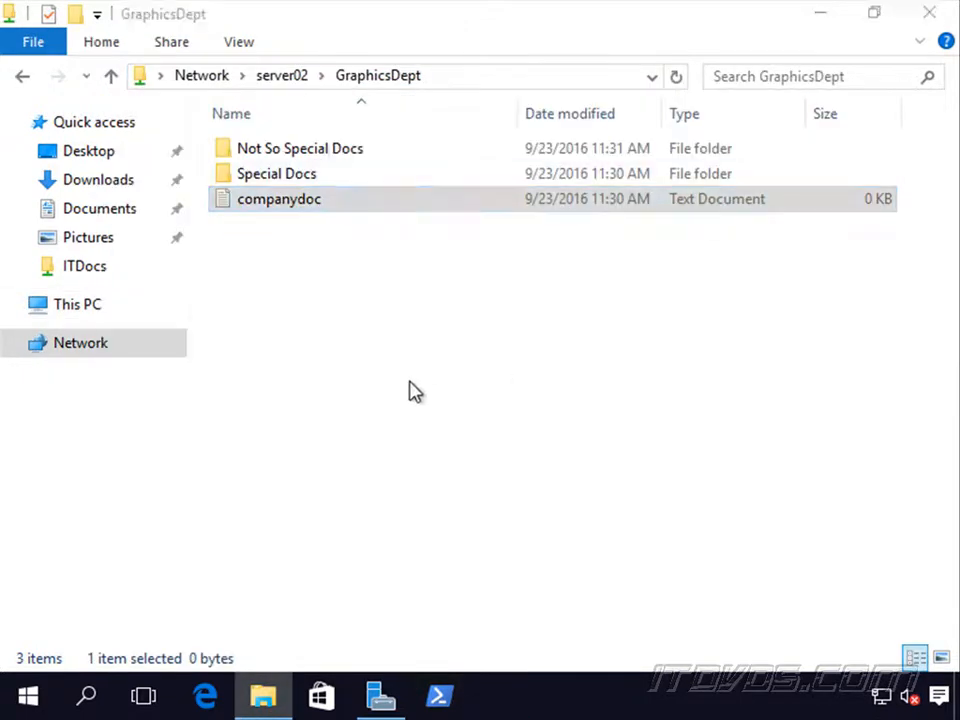
double_click(276, 173)
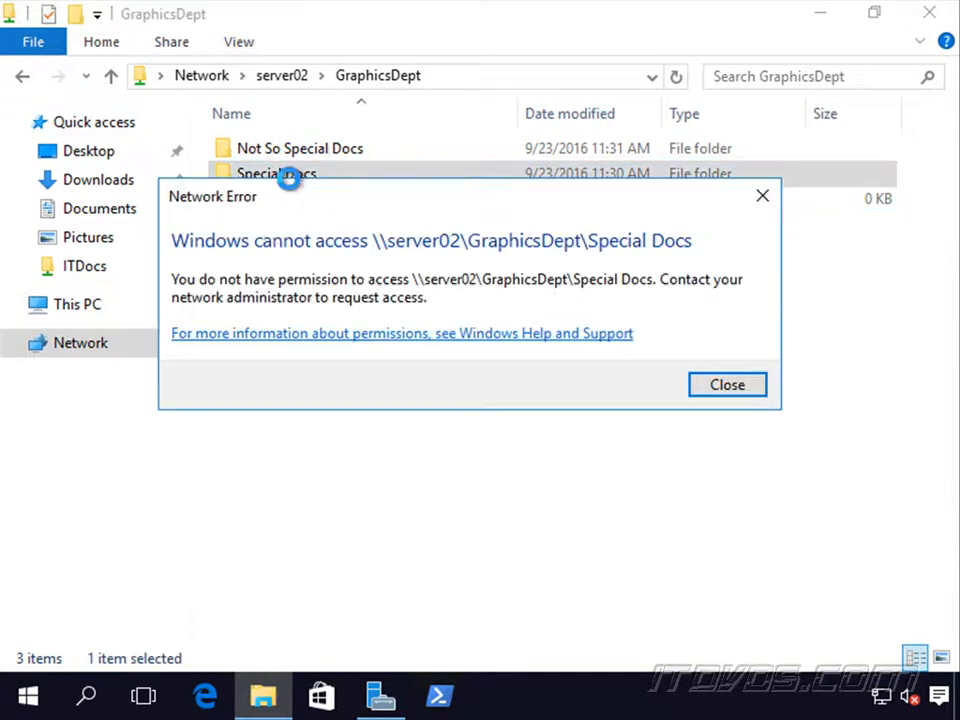
left_click(727, 384)
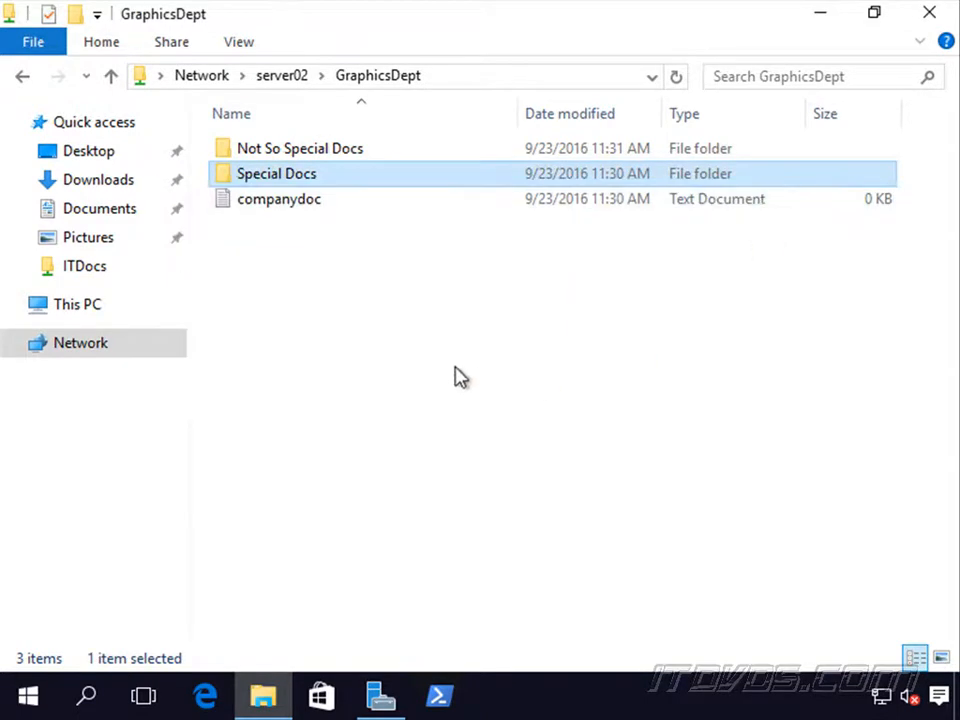
Switch to Server Manager and bring up the GraphicsDept share's context menu in Shares
left_click(449, 352)
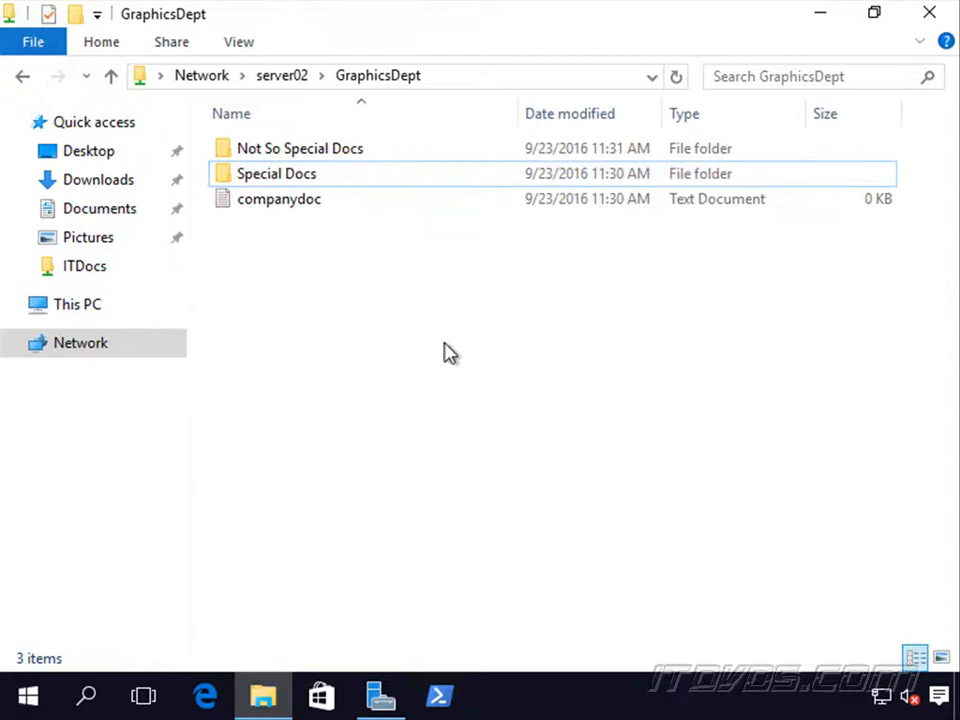
mouse_move(288, 199)
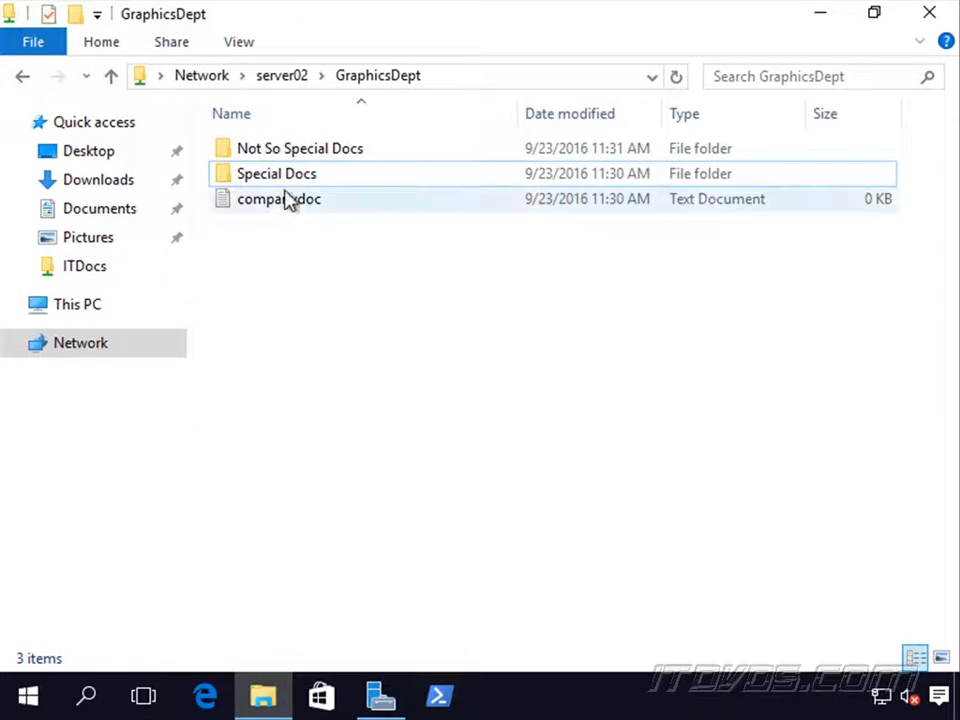
mouse_move(276, 173)
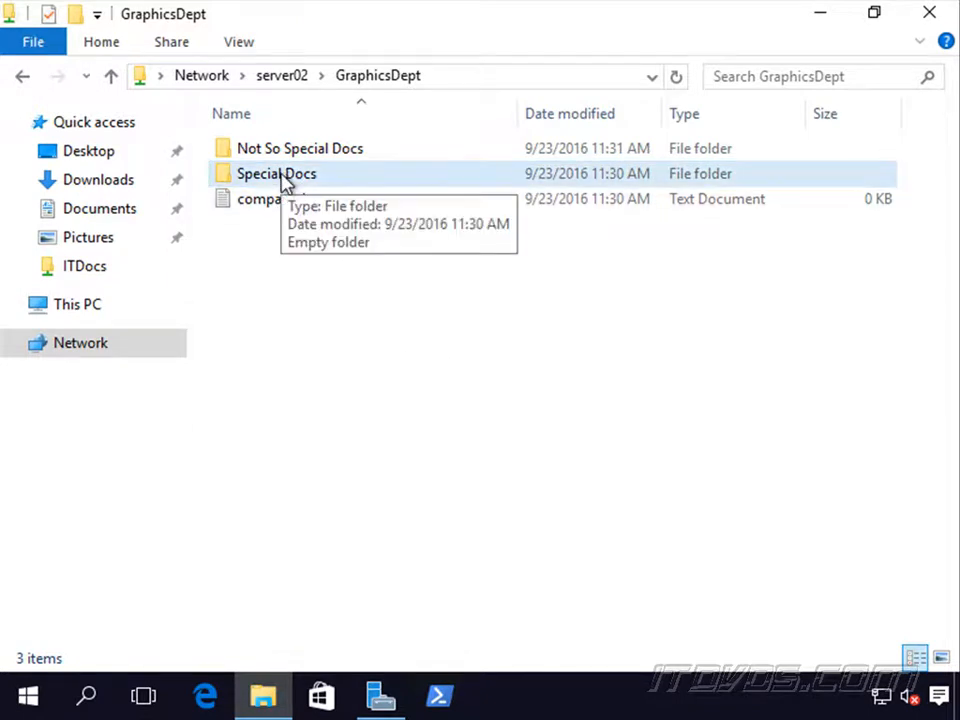
mouse_move(295, 185)
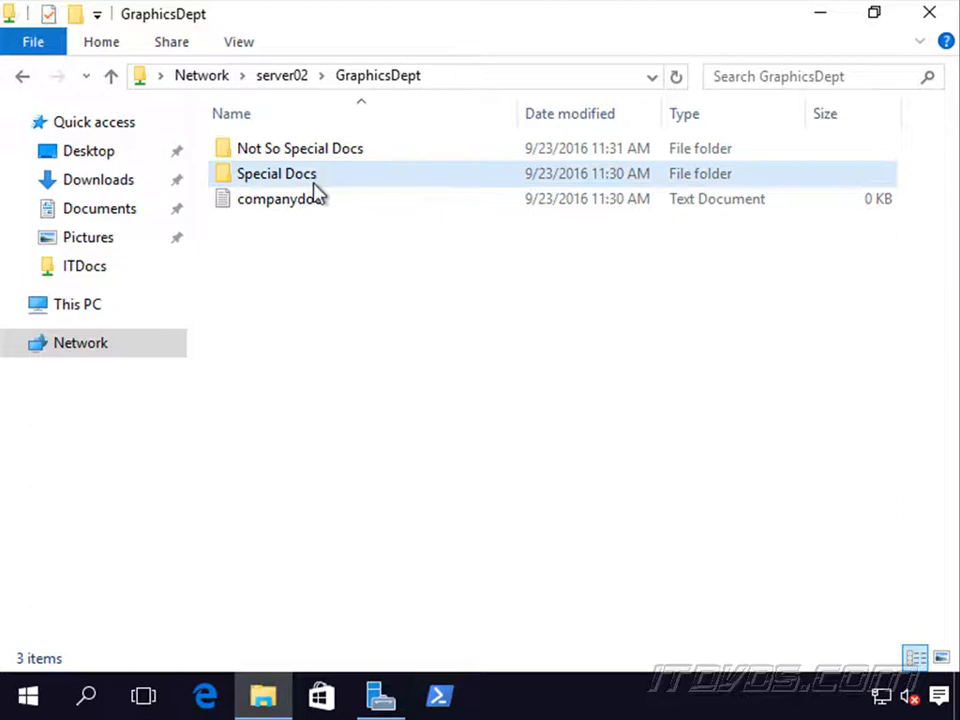
mouse_move(300, 175)
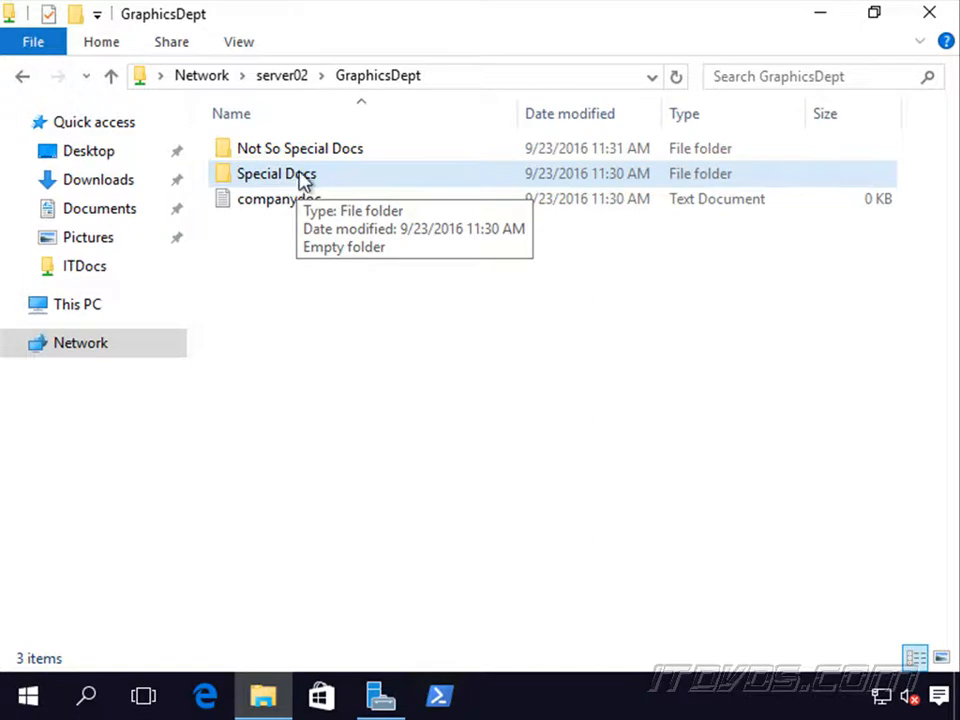
mouse_move(455, 178)
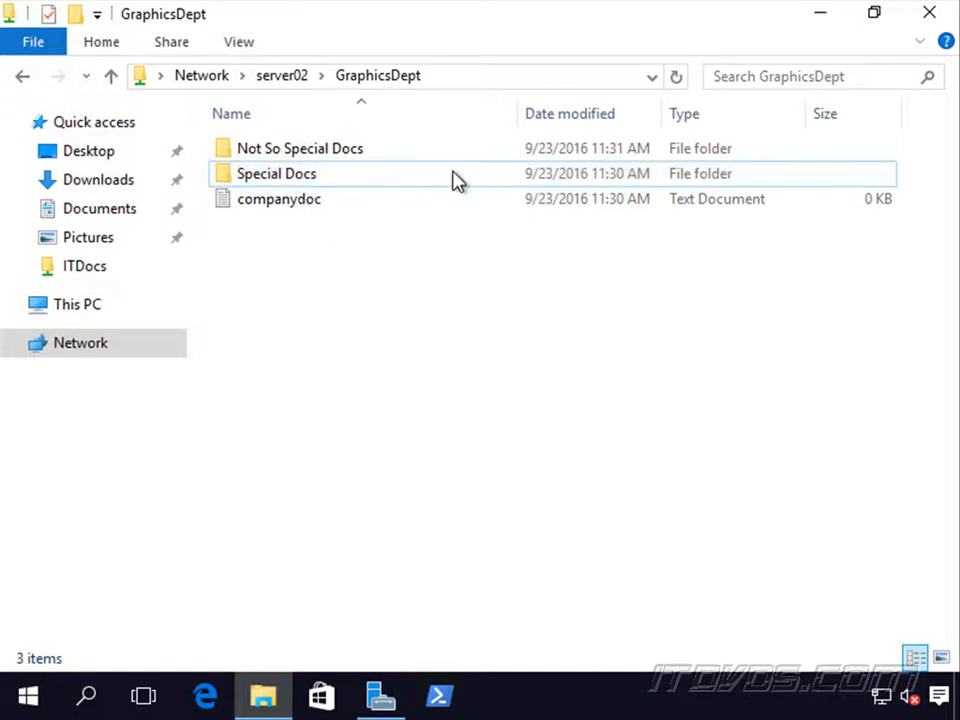
mouse_move(415, 449)
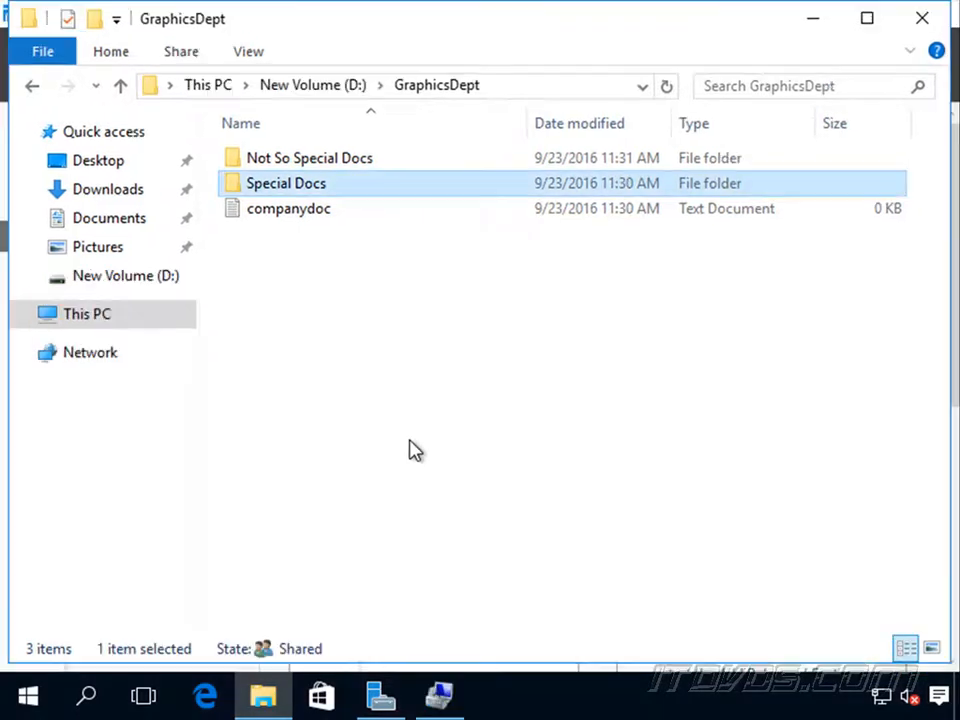
left_click(379, 694)
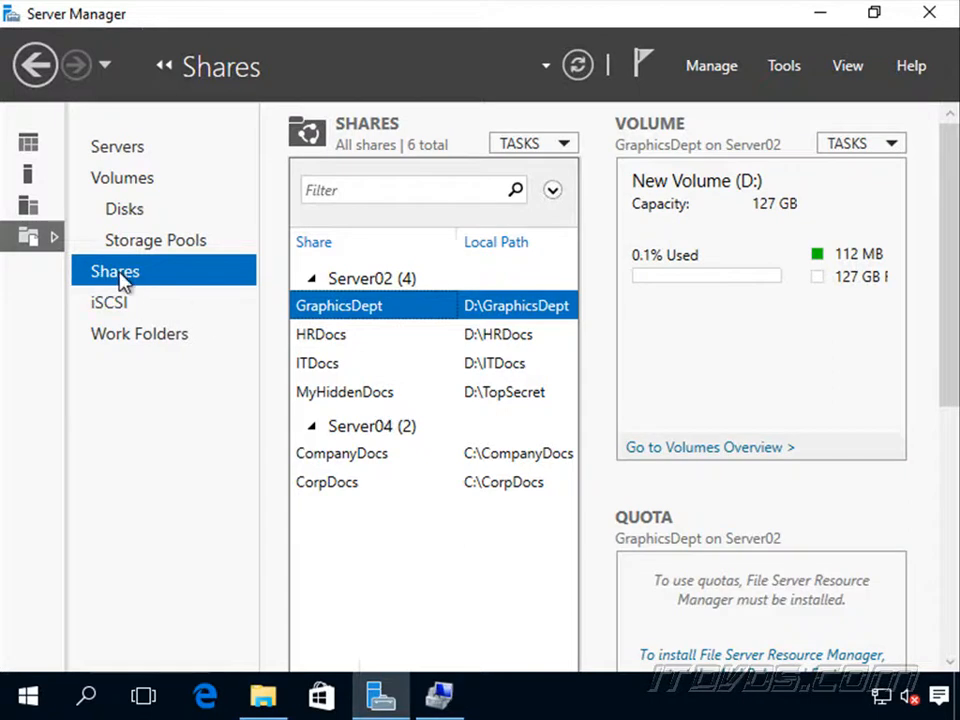
right_click(338, 305)
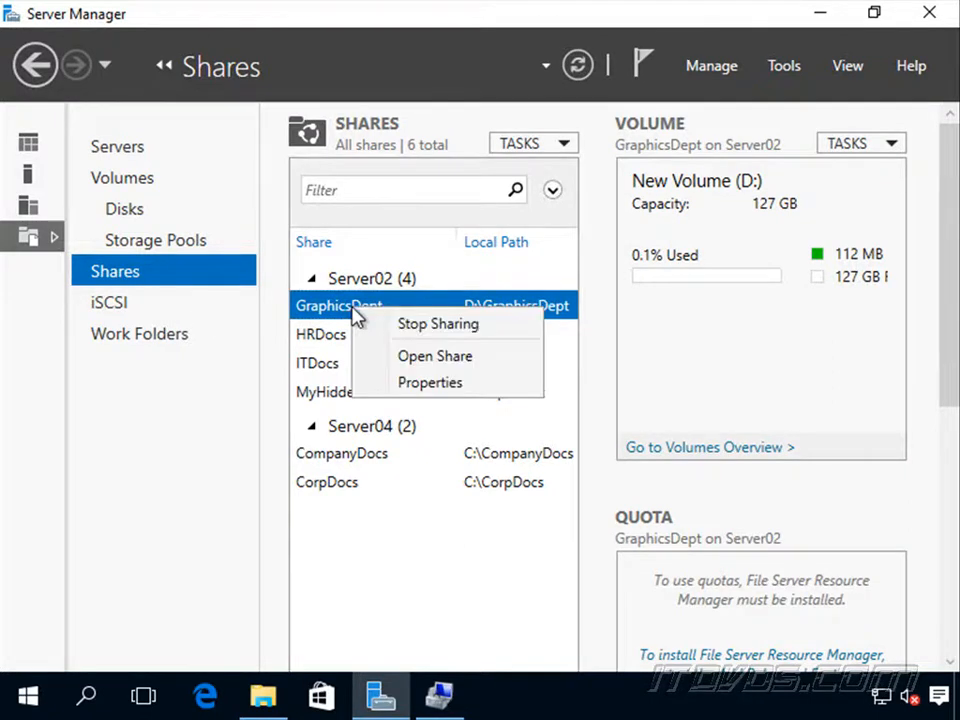
Open GraphicsDept share Properties maximized and go to its Settings section
left_click(430, 382)
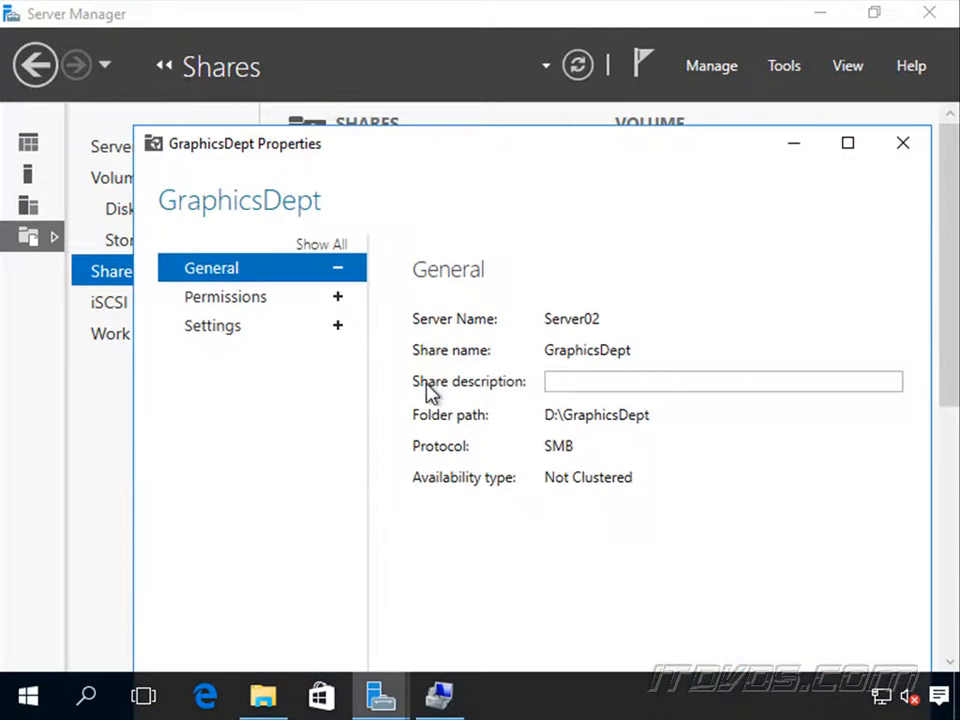
left_click(847, 143)
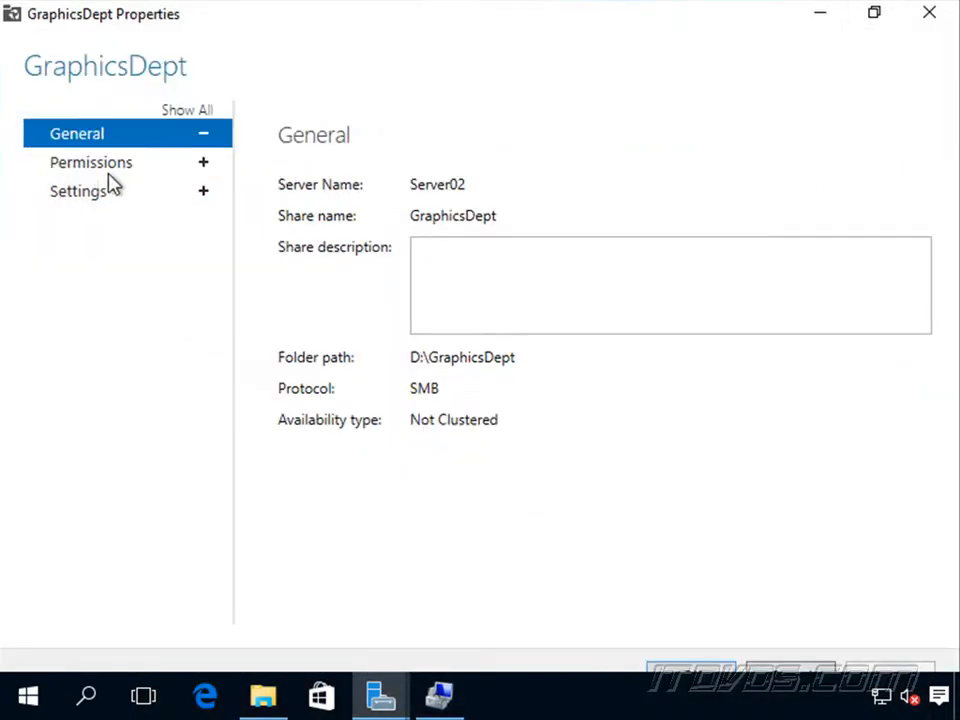
left_click(78, 191)
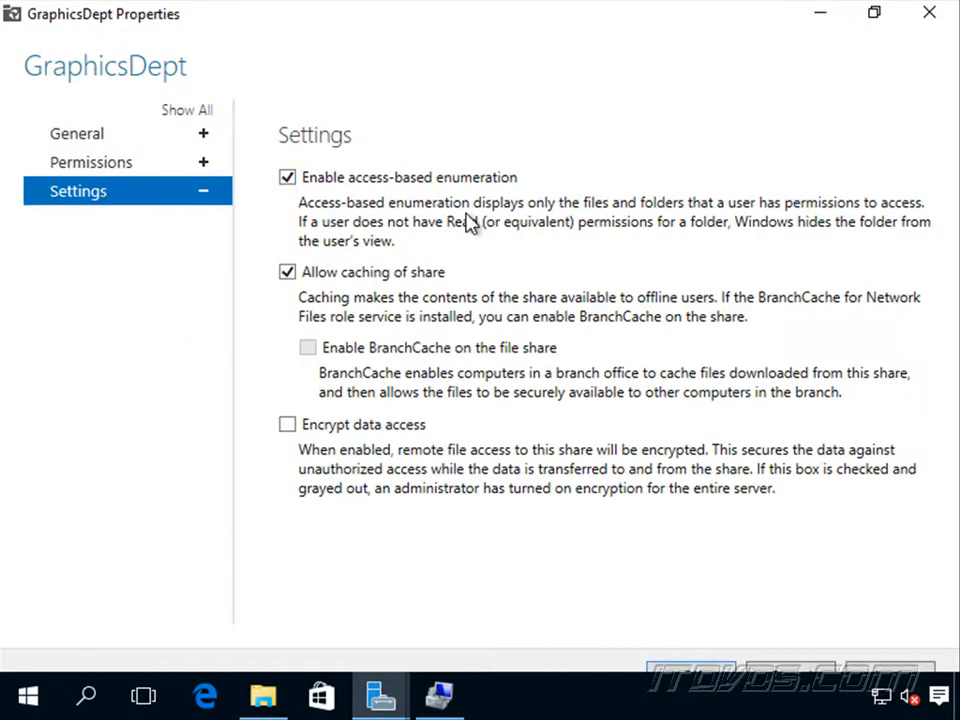
mouse_move(650, 568)
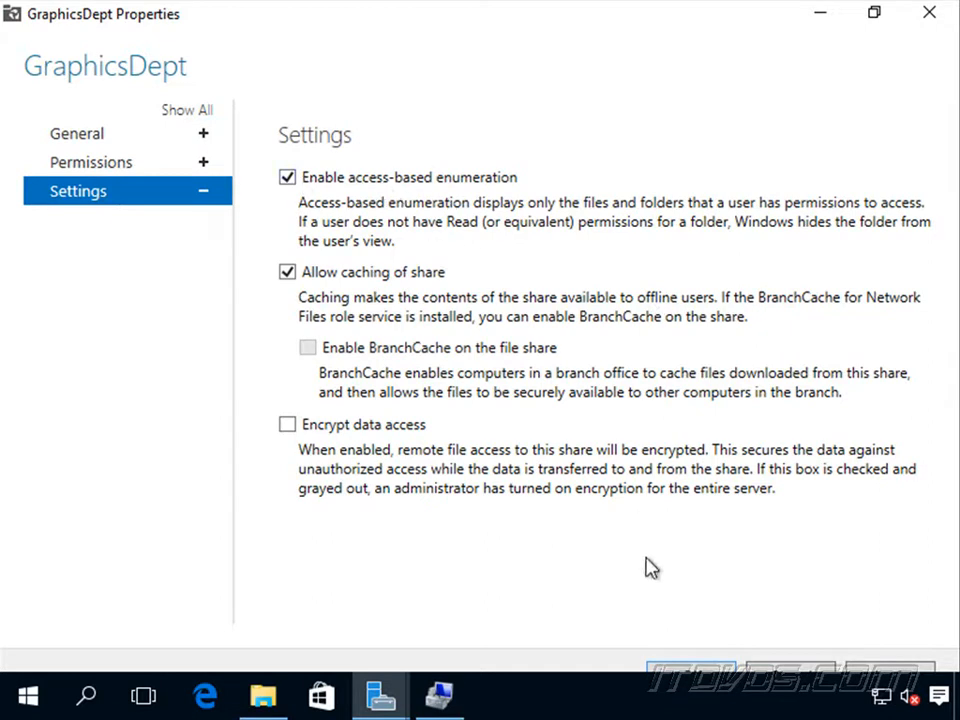
mouse_move(687, 607)
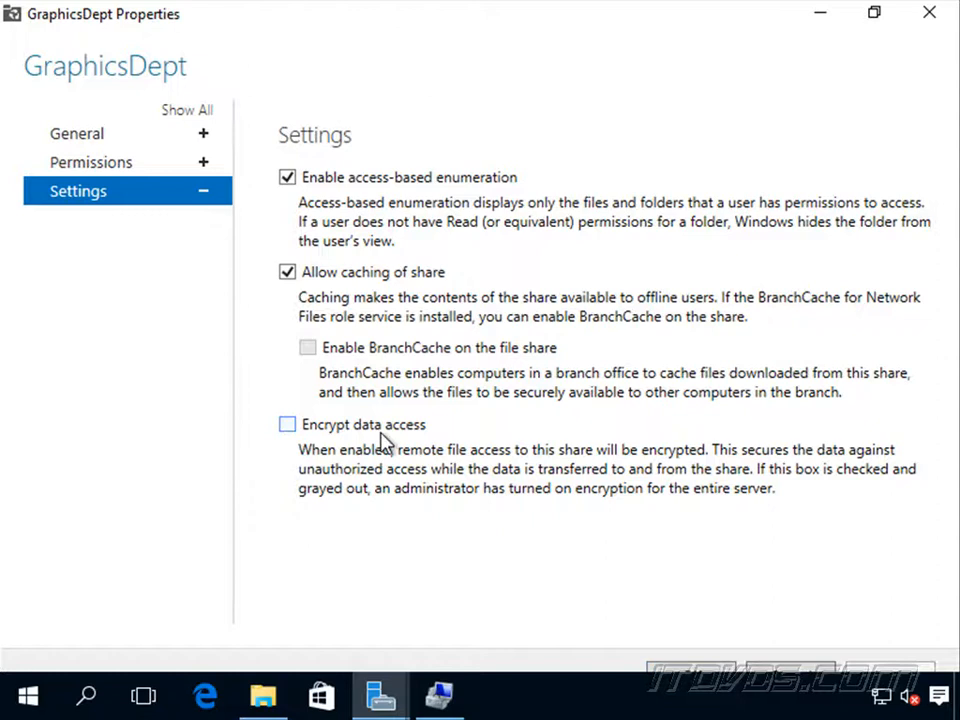
mouse_move(468, 475)
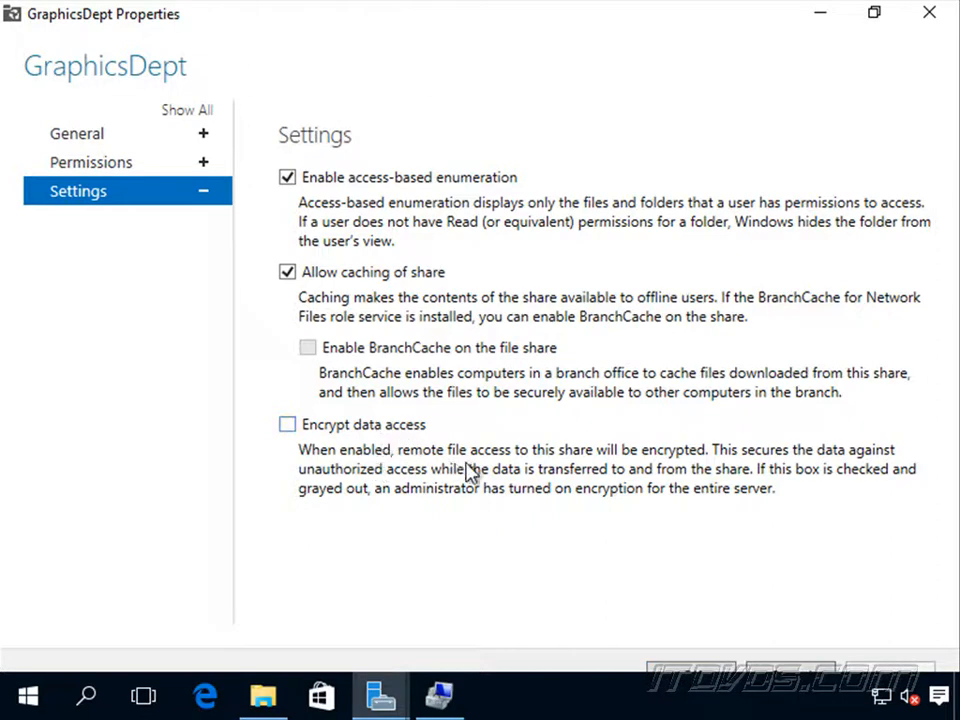
mouse_move(740, 465)
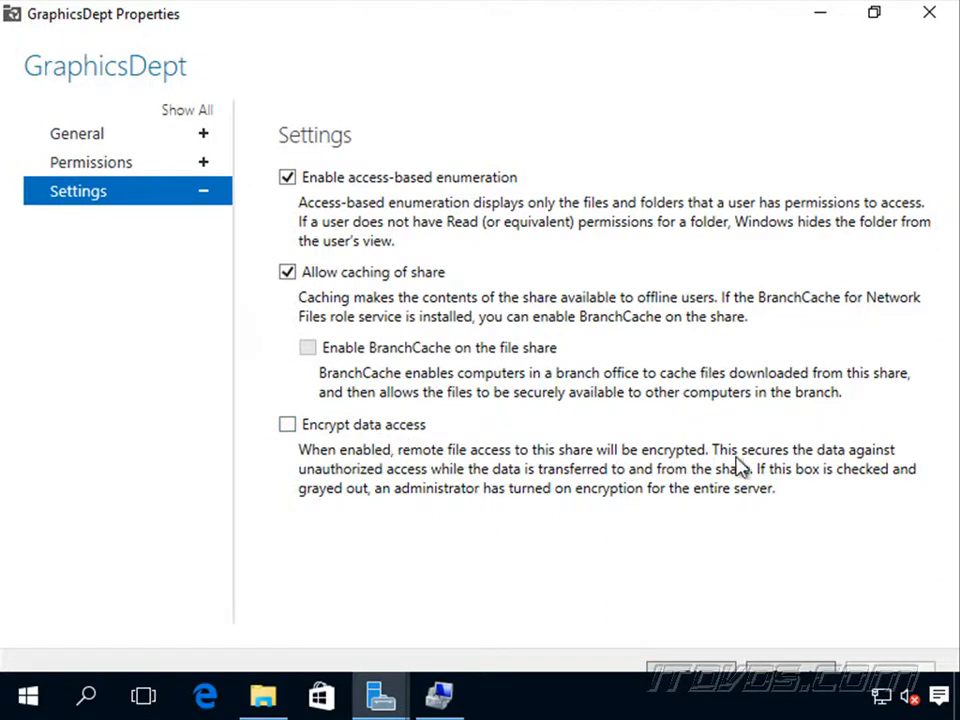
mouse_move(430, 475)
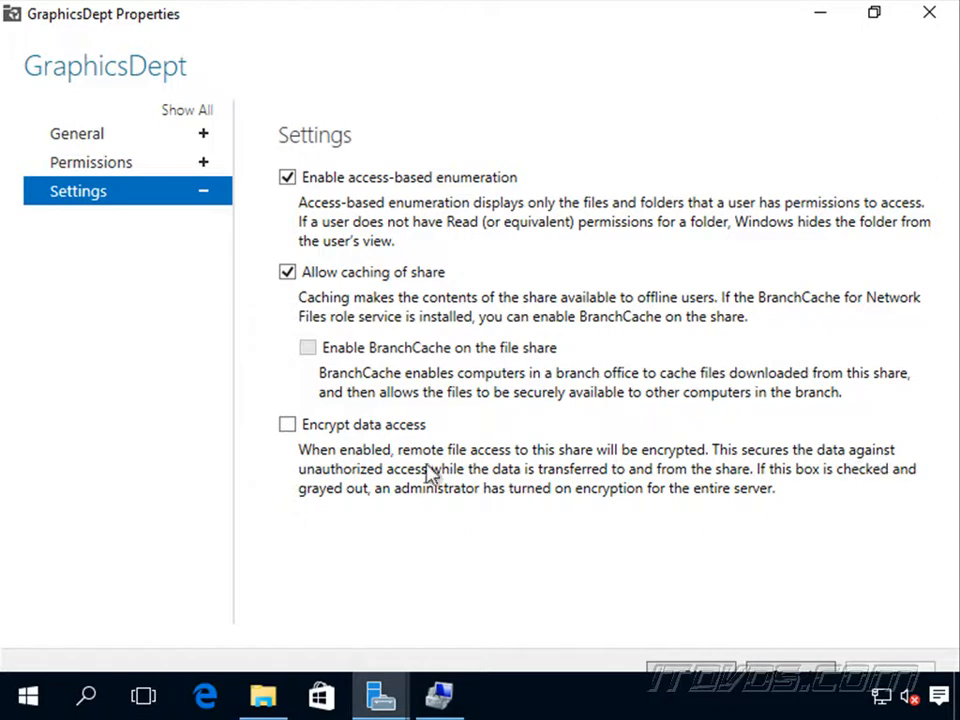
mouse_move(660, 485)
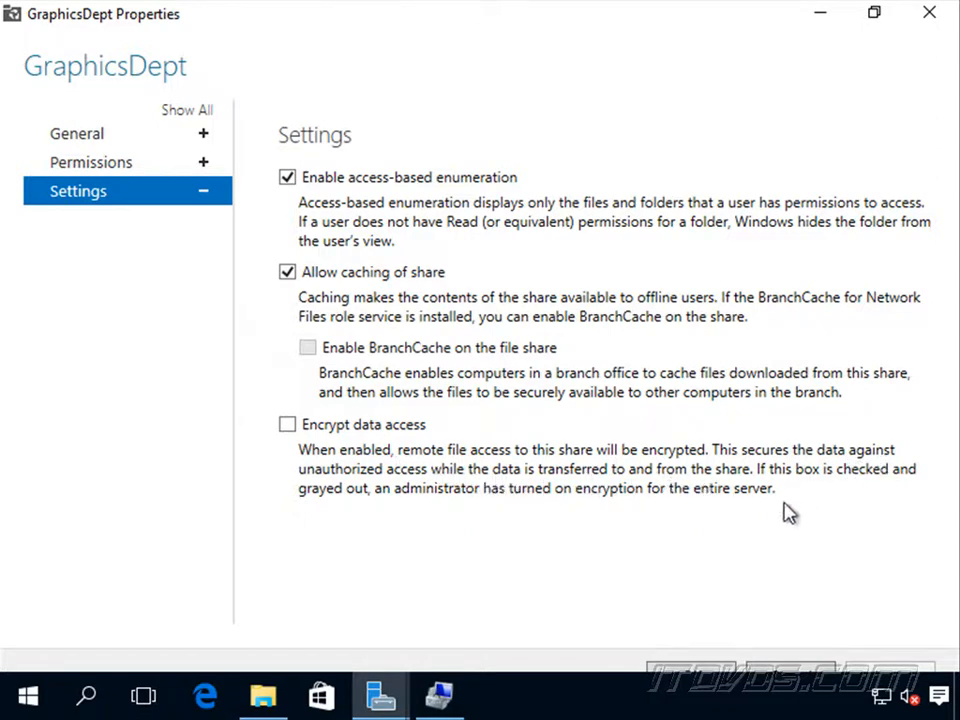
mouse_move(539, 595)
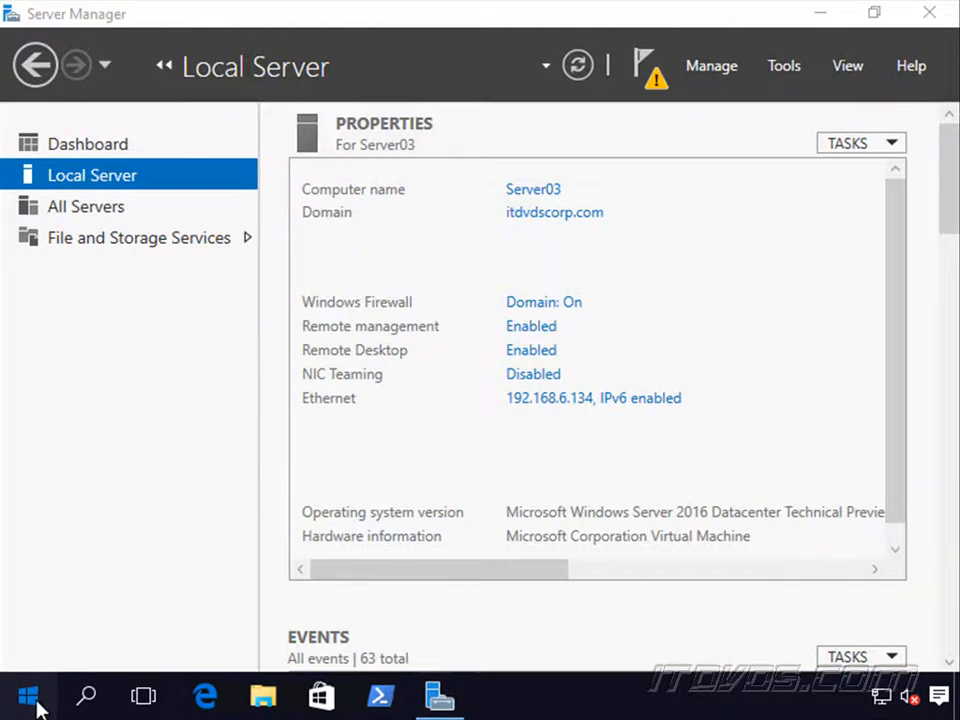
Reopen \\server02\GraphicsDept, confirming only companydoc and Not So Special Docs appear
left_click(27, 695)
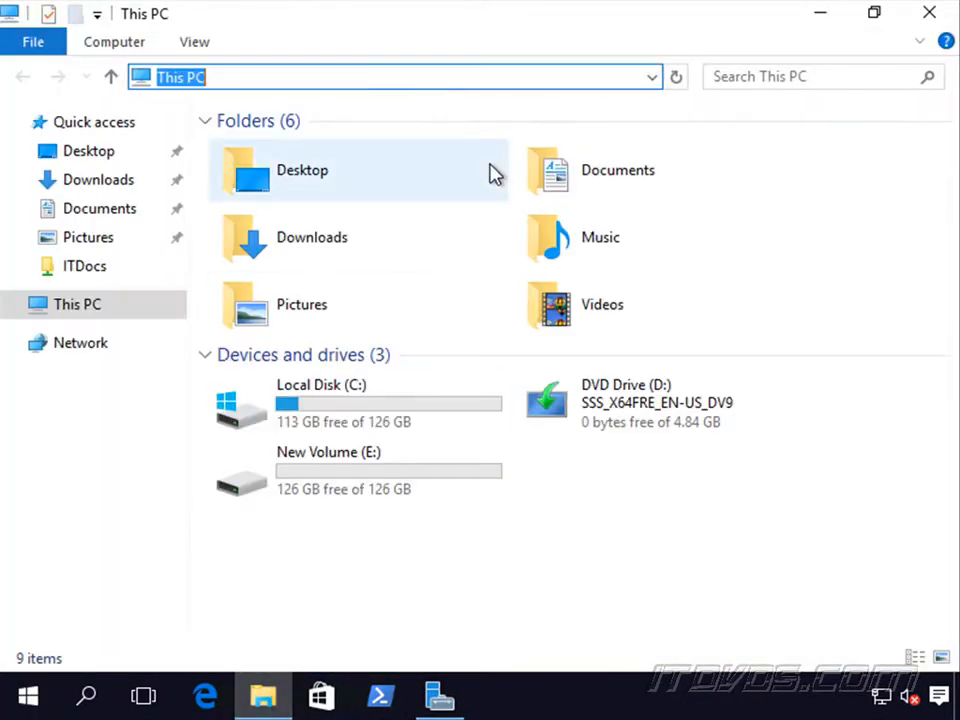
type("\\\\")
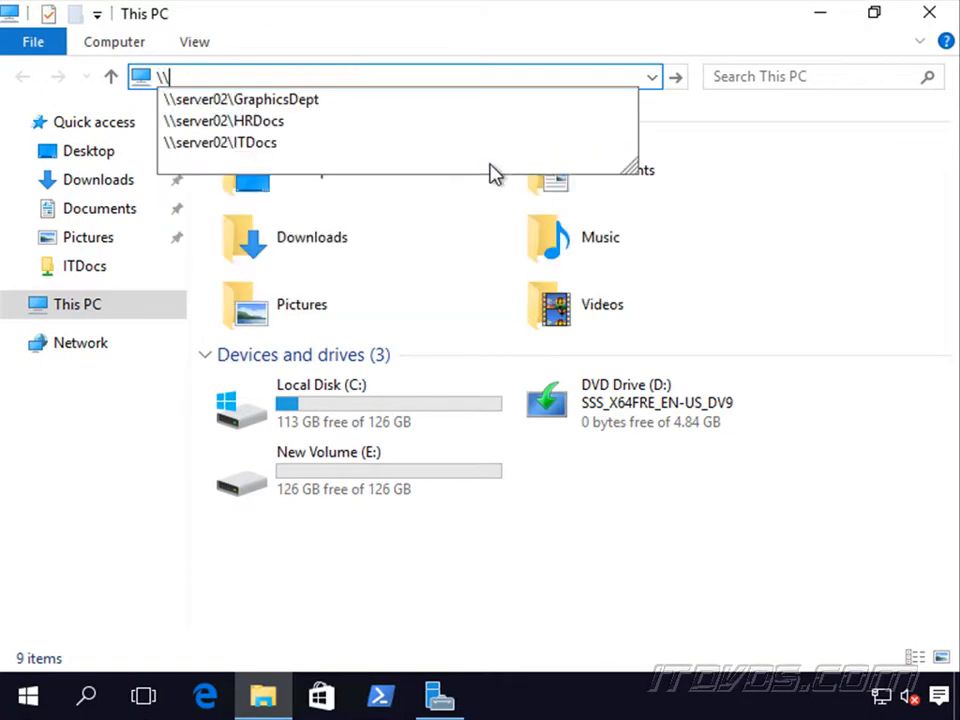
left_click(240, 98)
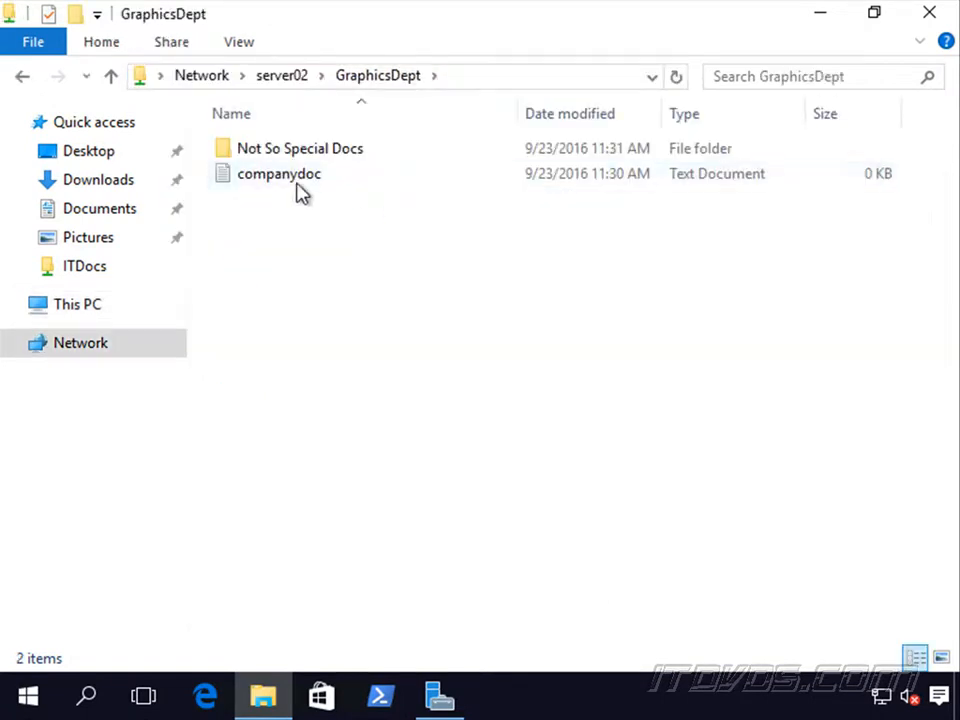
mouse_move(315, 280)
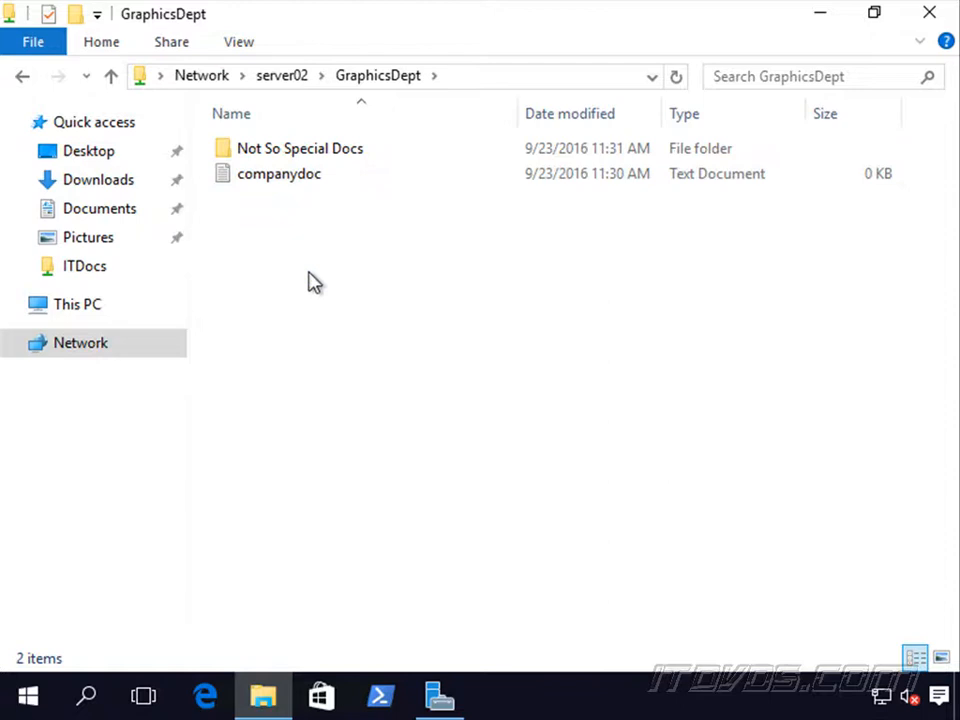
mouse_move(289, 190)
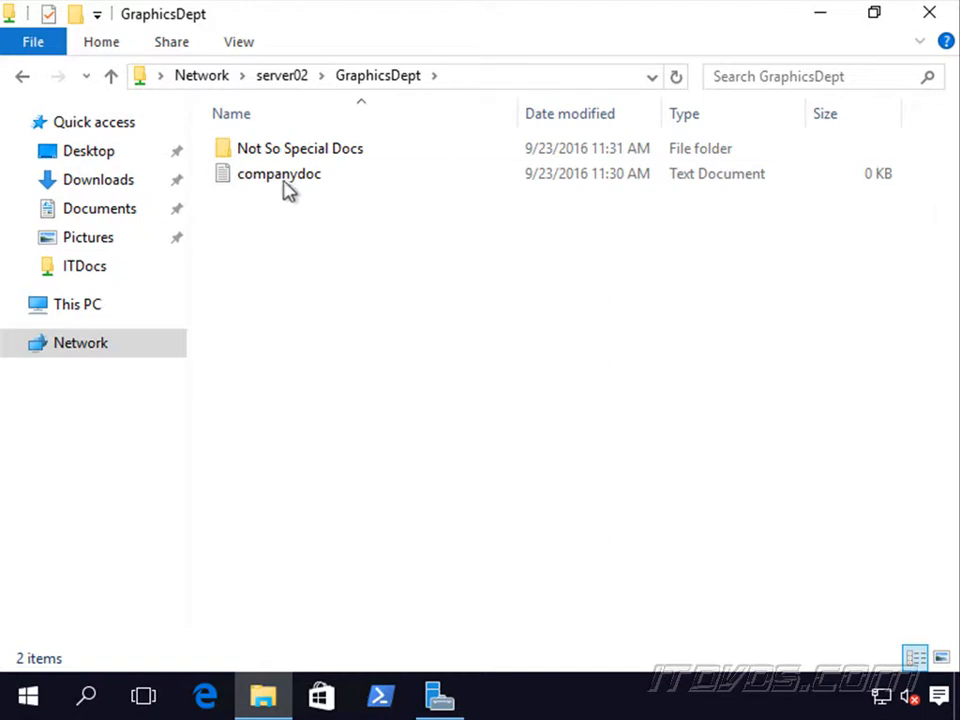
mouse_move(258, 30)
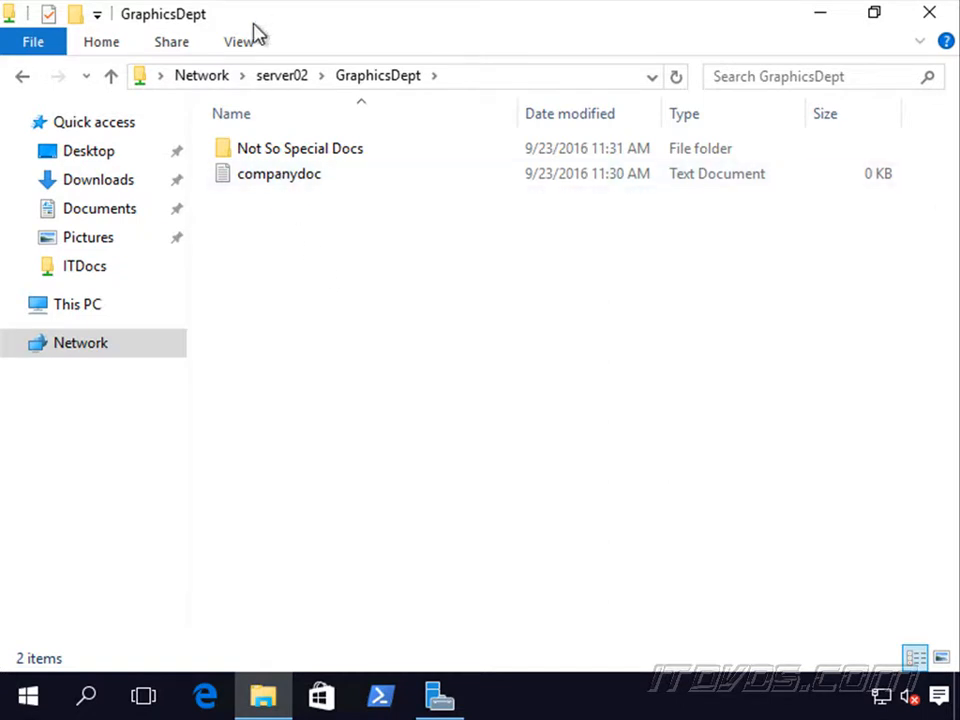
left_click(279, 173)
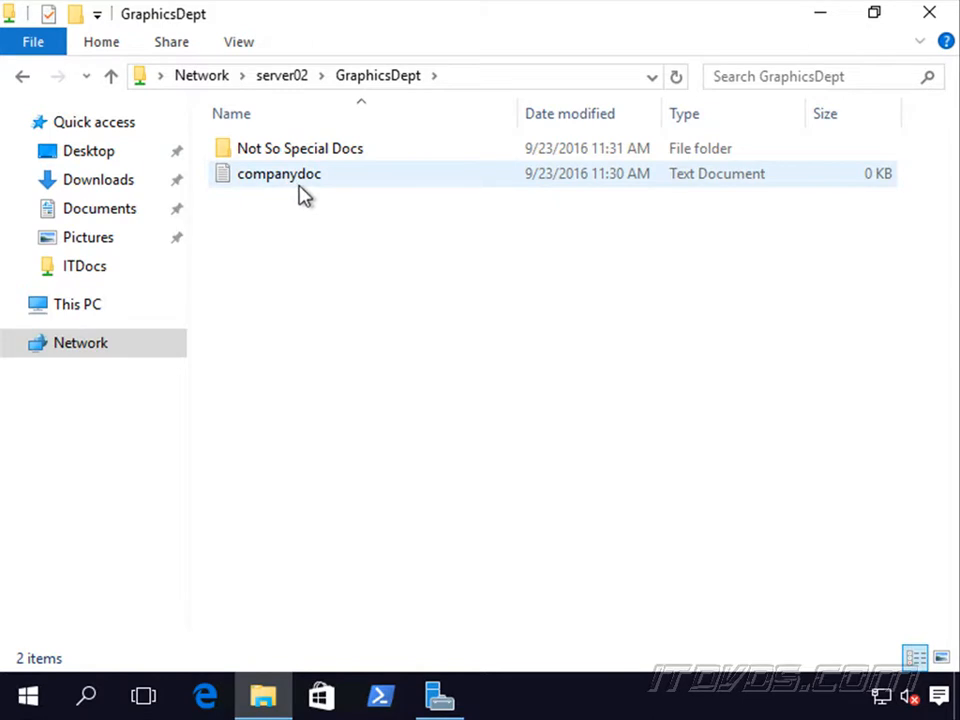
left_click(295, 240)
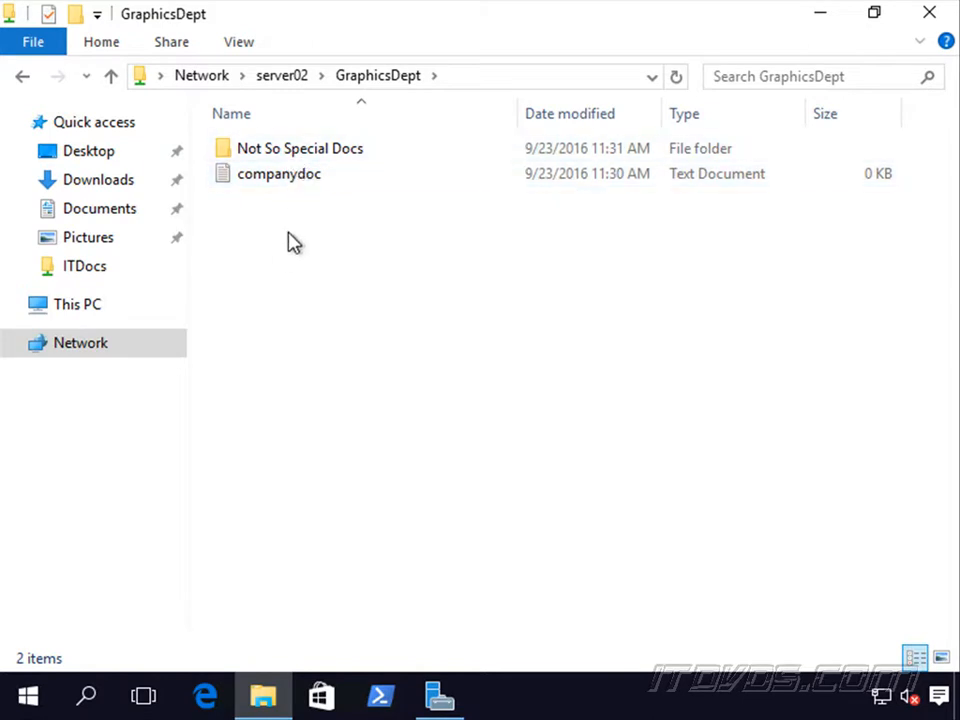